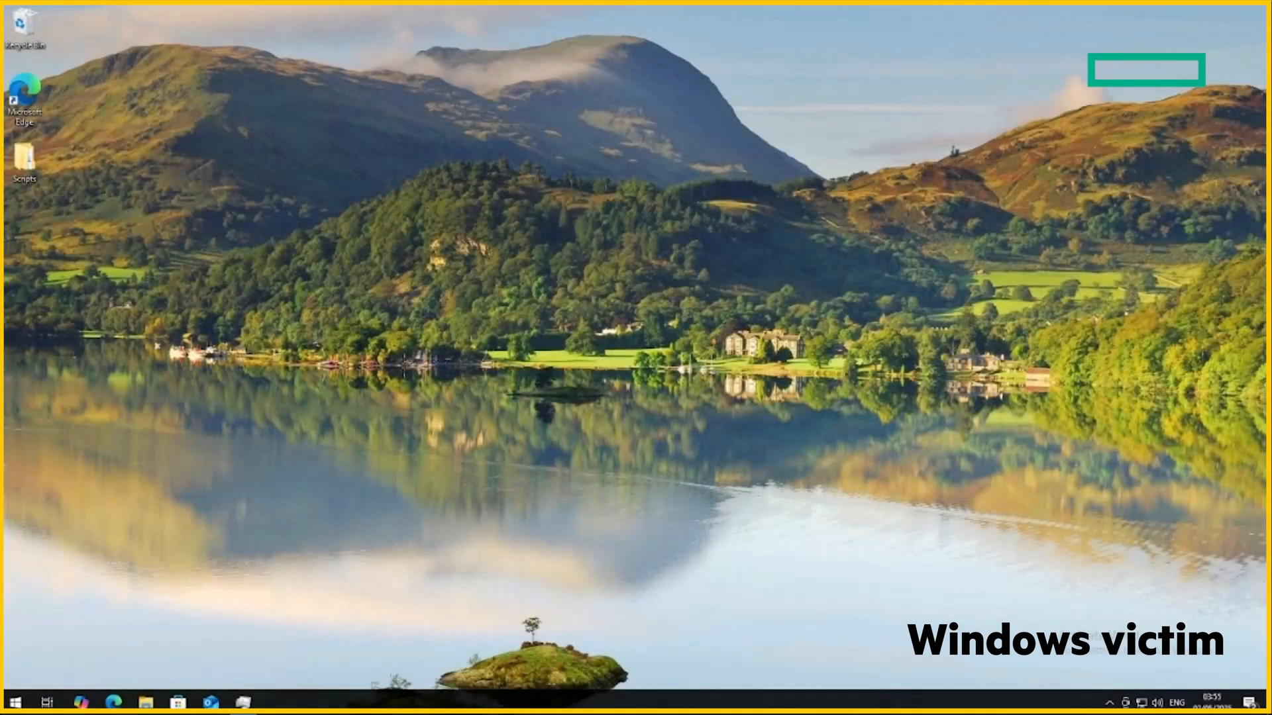
mouse_move(430, 326)
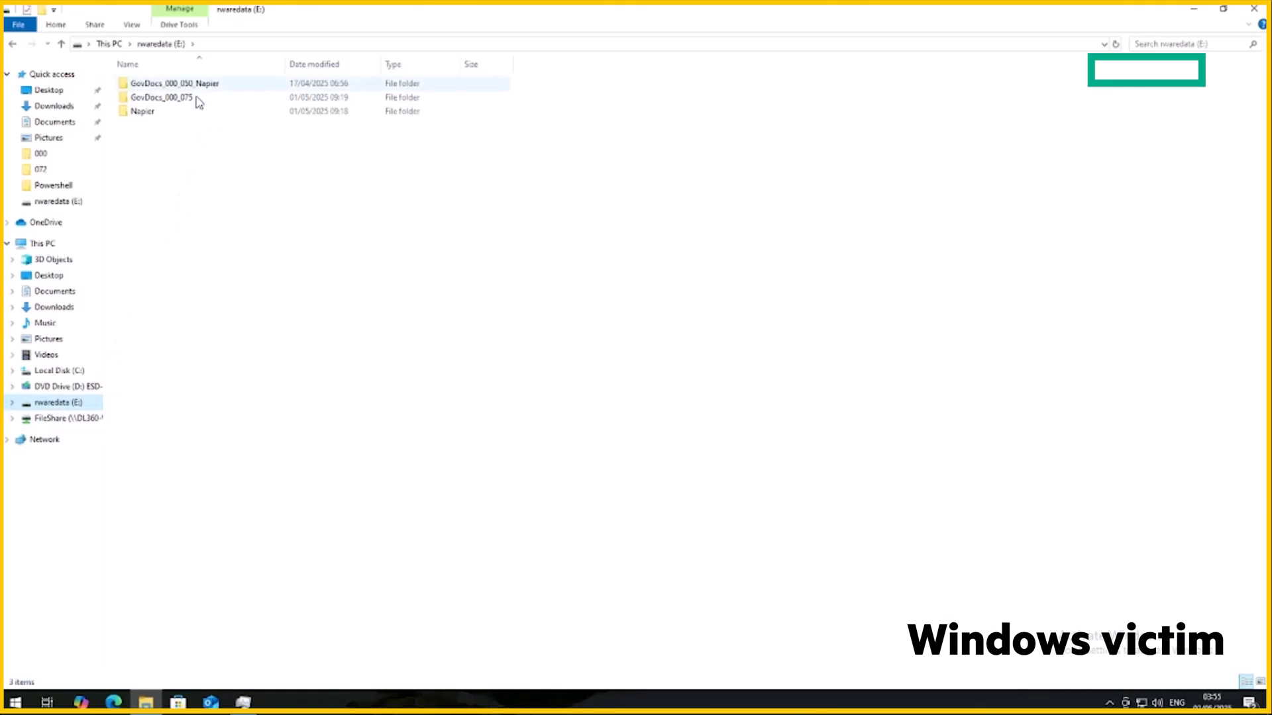
Step: Open GovDocs_000_075 and then its folder 000 on the rwaredata drive to view the documents
double_click(160, 97)
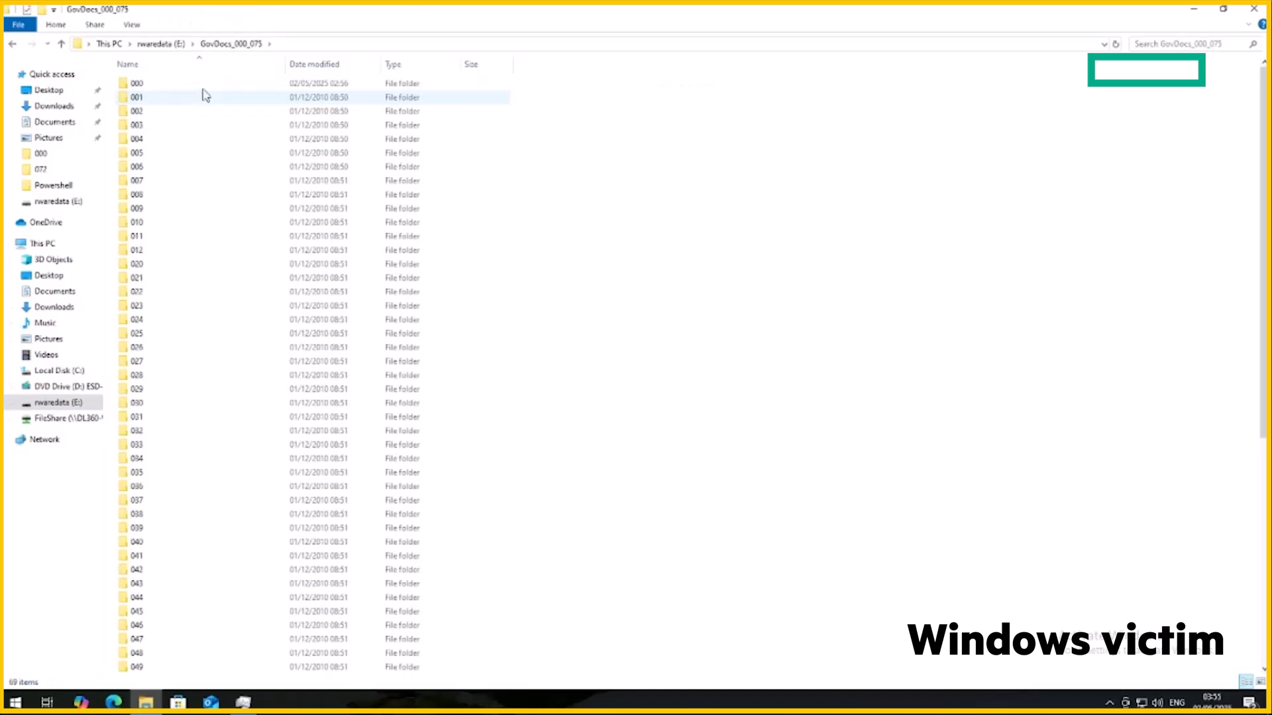
double_click(135, 83)
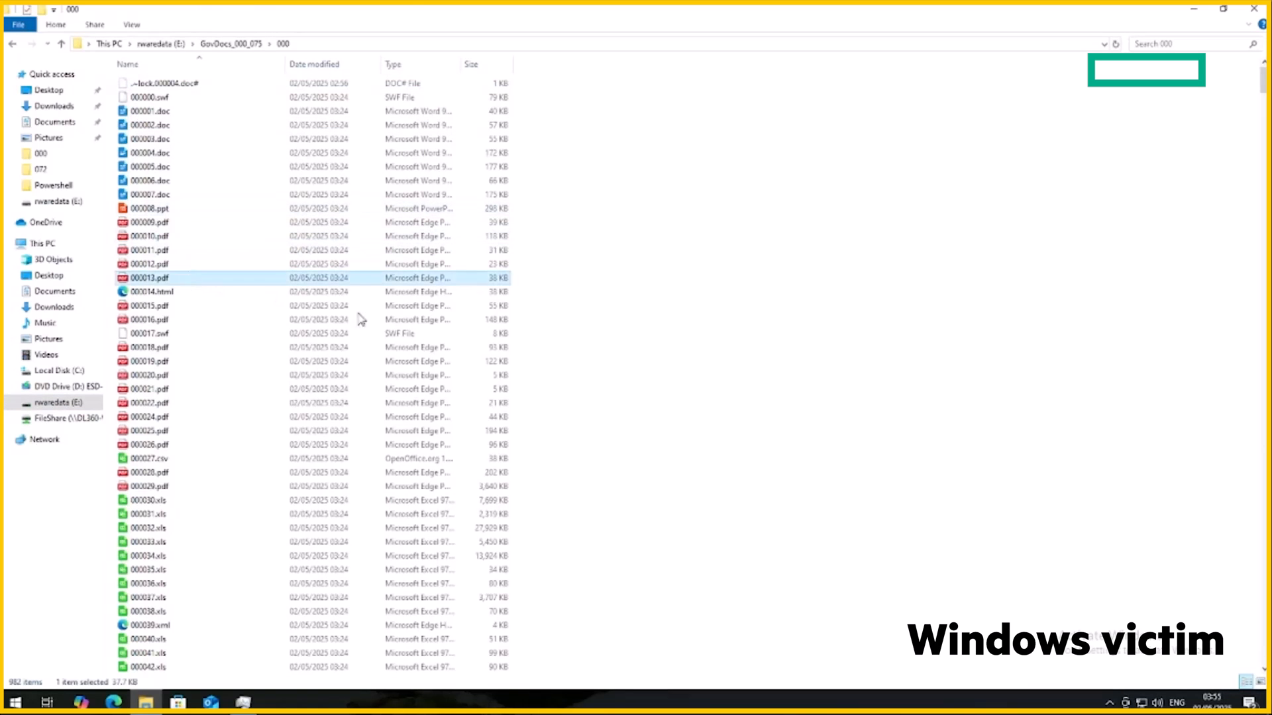
double_click(149, 277)
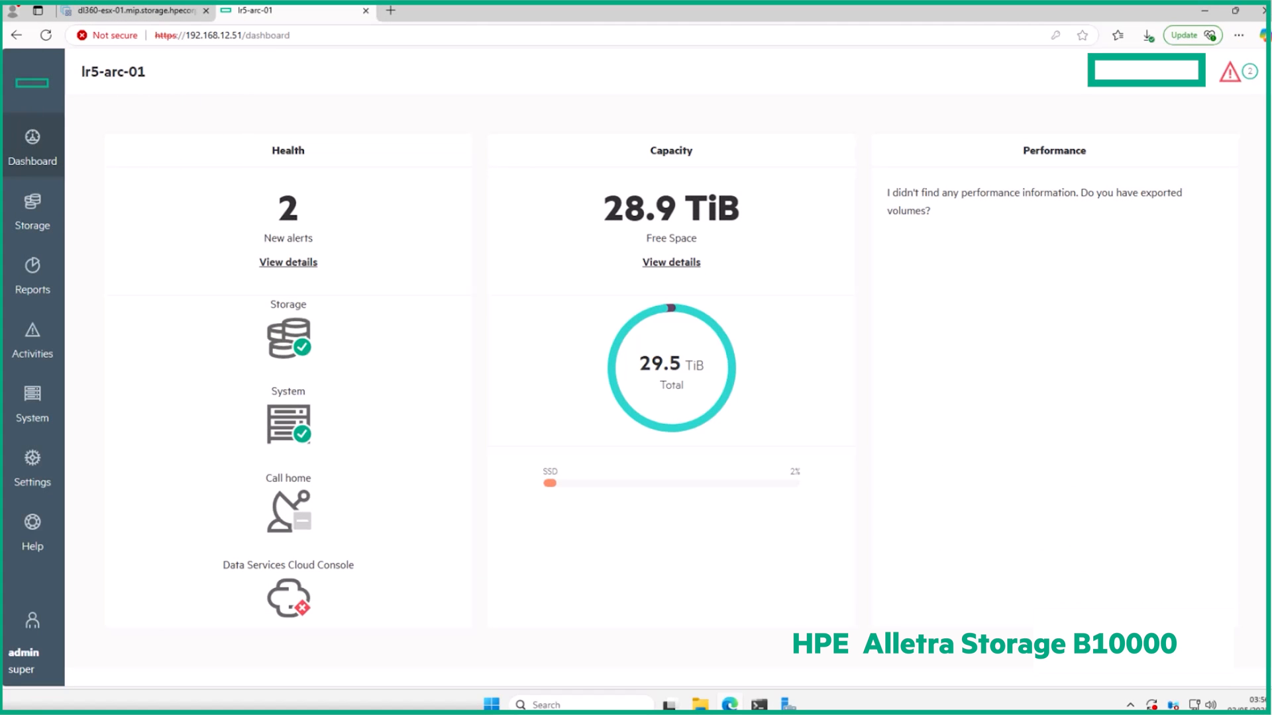
mouse_move(32, 207)
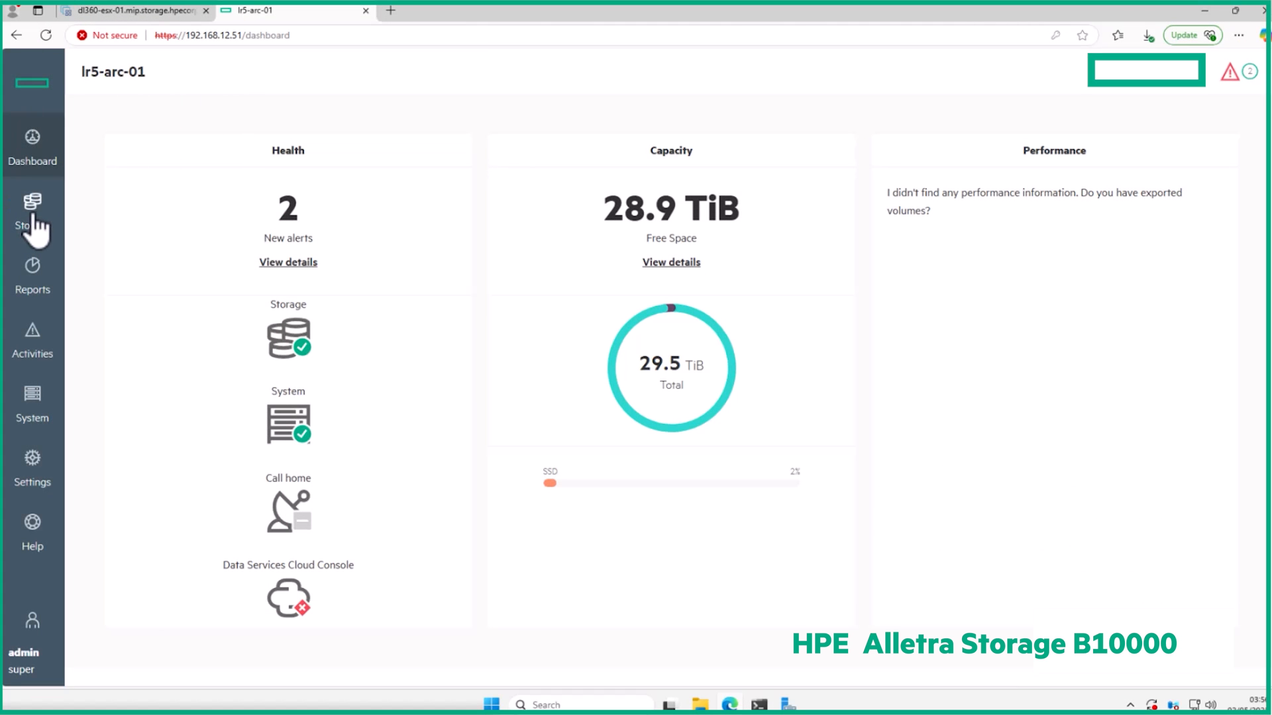
Step: Go to Storage > Volumes and open dg_vm_win10, which shows ransomware detection enabled
click(33, 209)
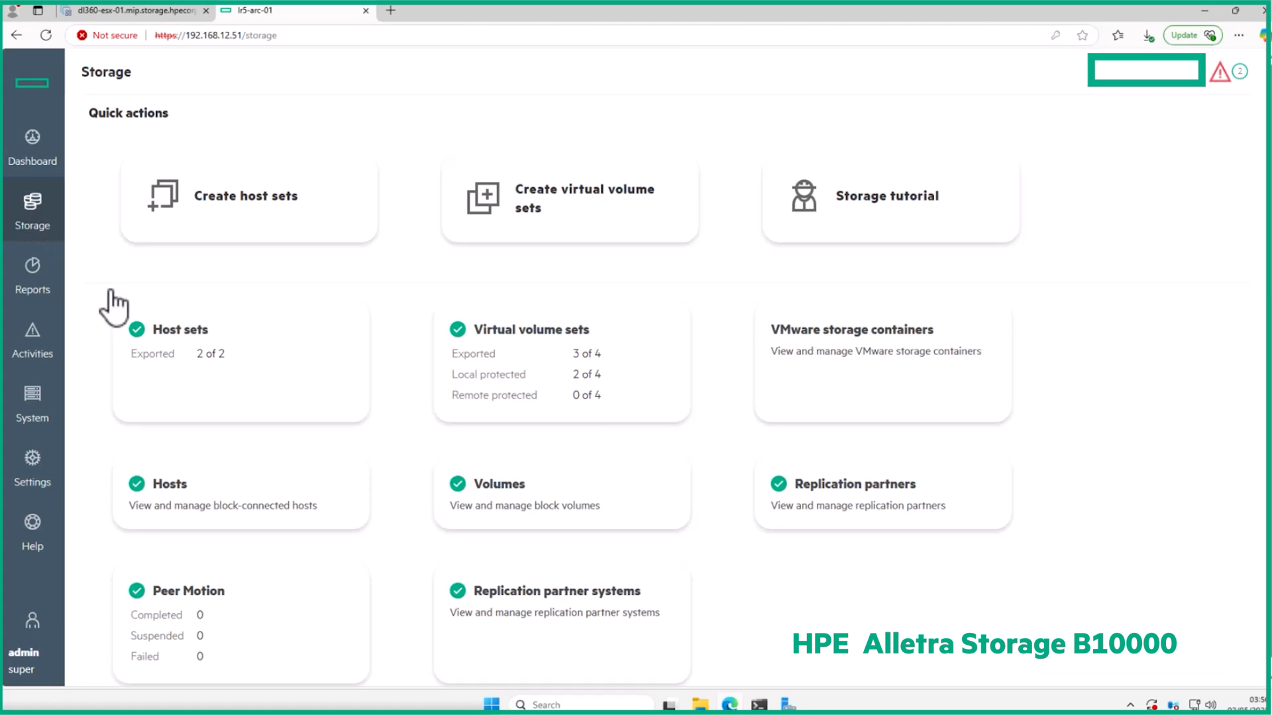
click(501, 484)
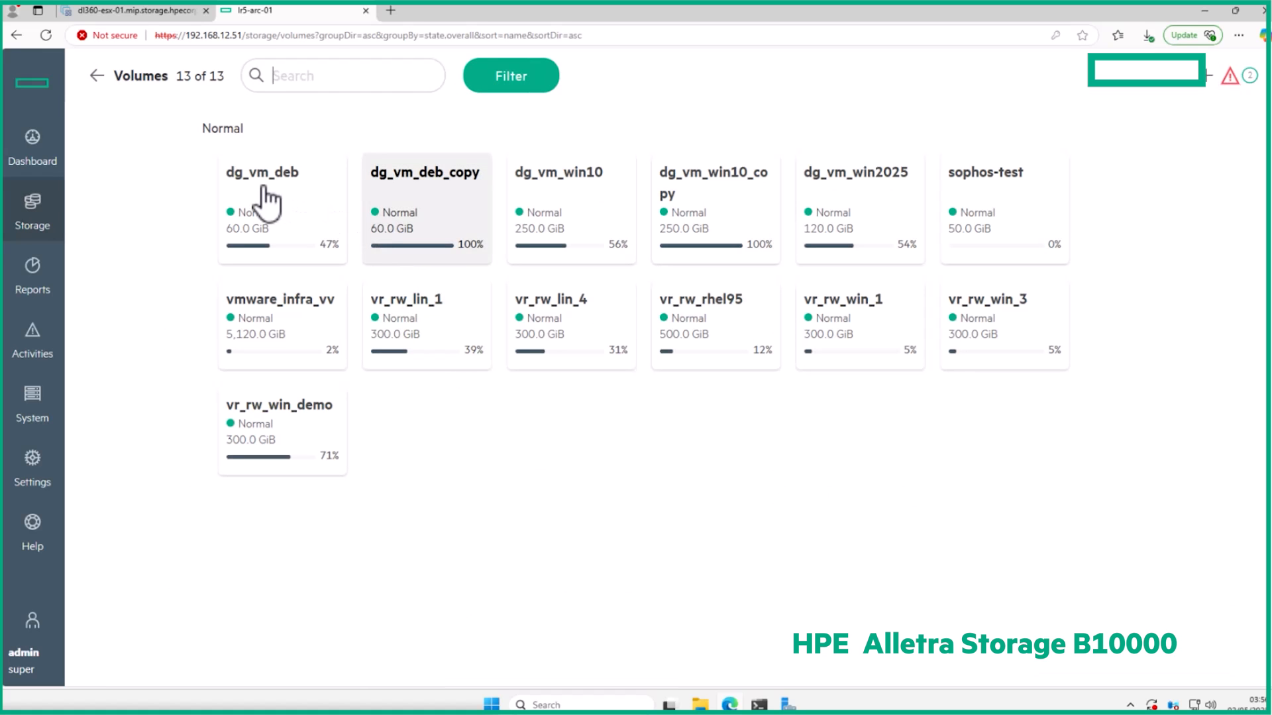
click(557, 172)
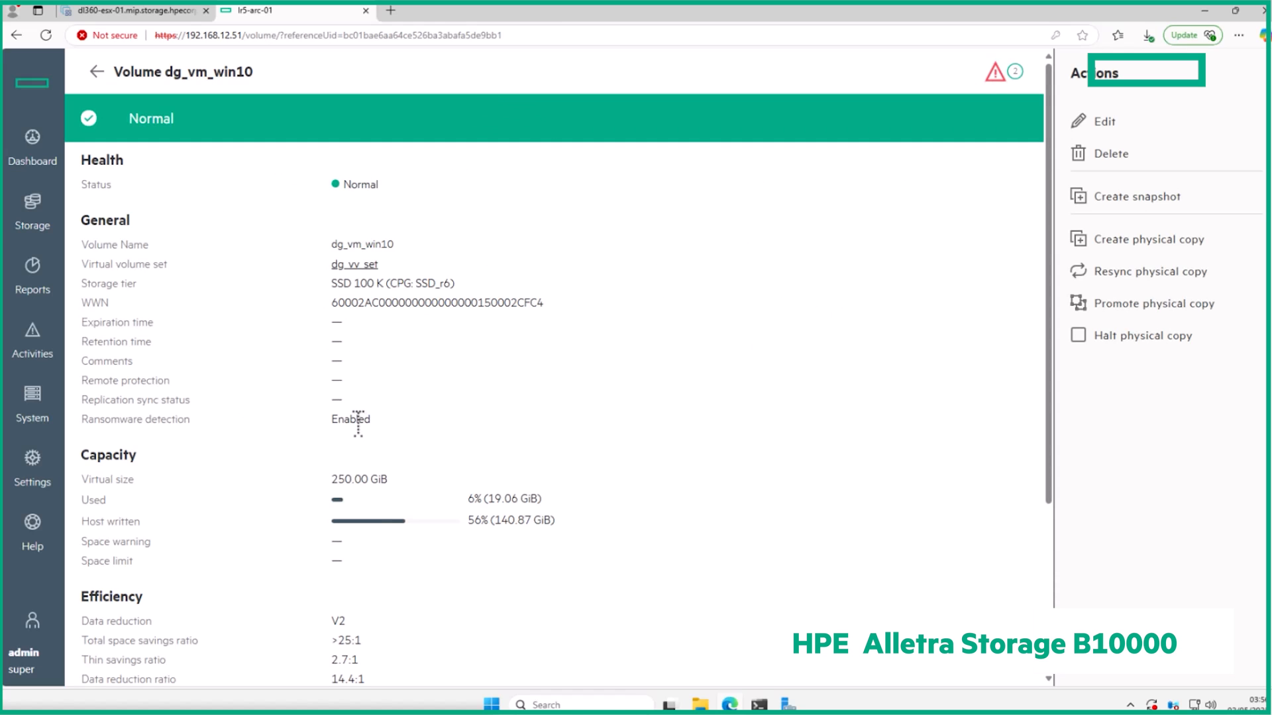
double_click(350, 419)
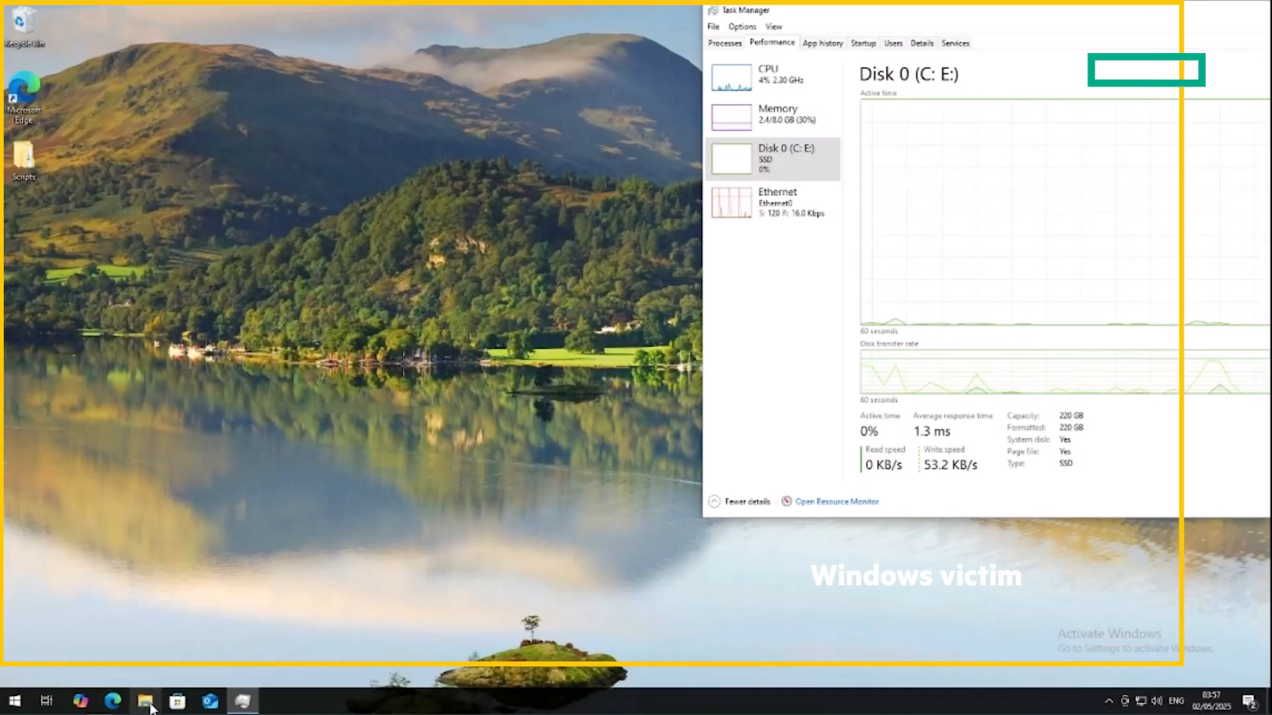
Step: Open an admin PowerShell 7 in Documents and run ransim1.ps1 -Mode encrypt on E:\GovDocs_000_075\
click(146, 701)
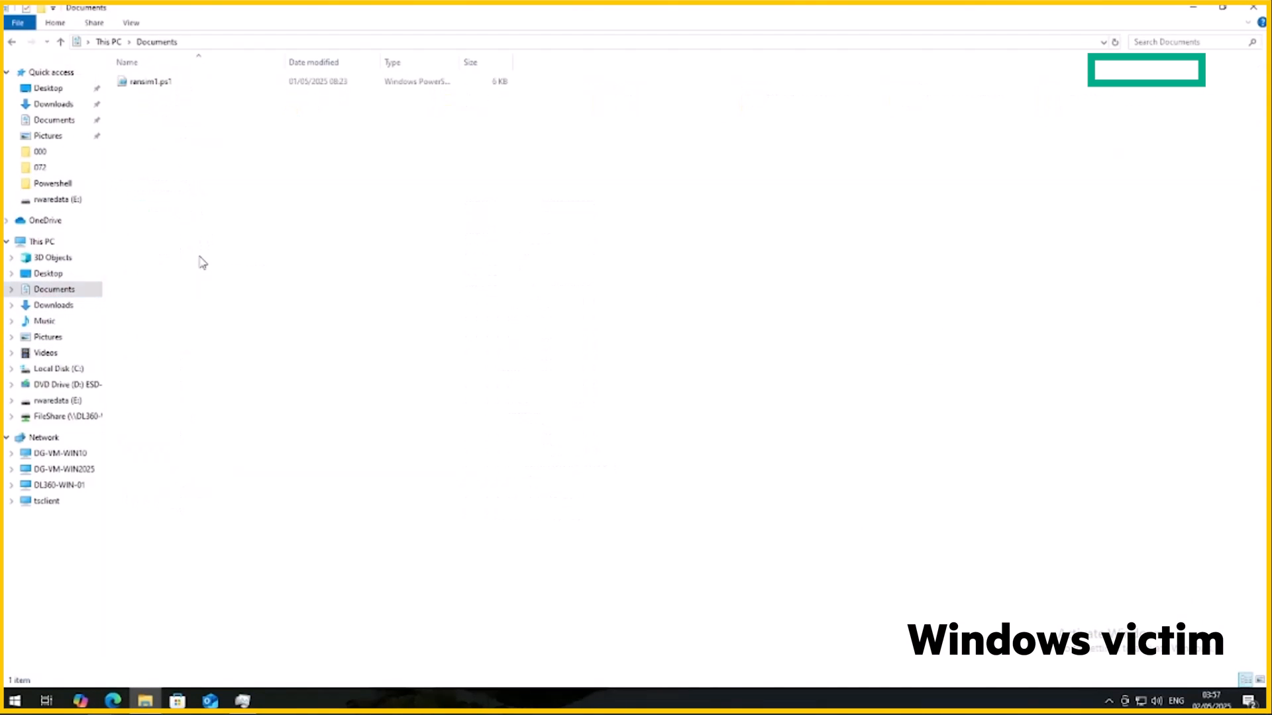
right_click(202, 261)
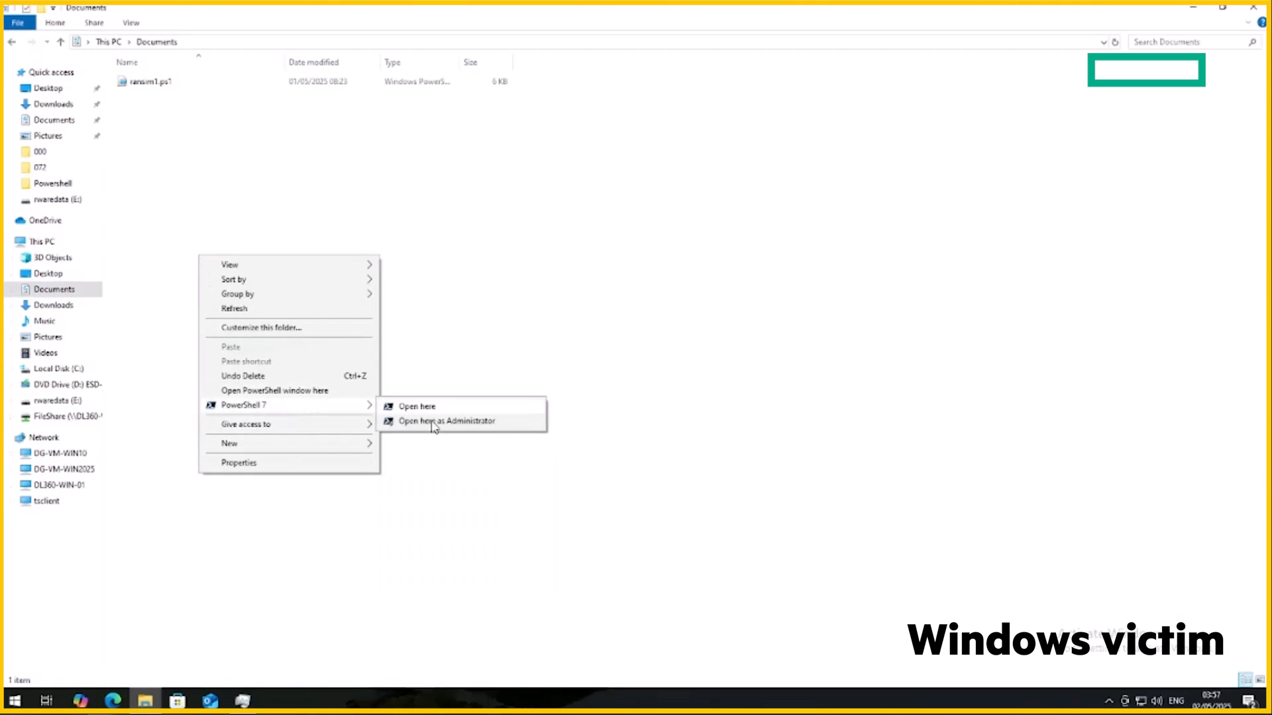
click(446, 422)
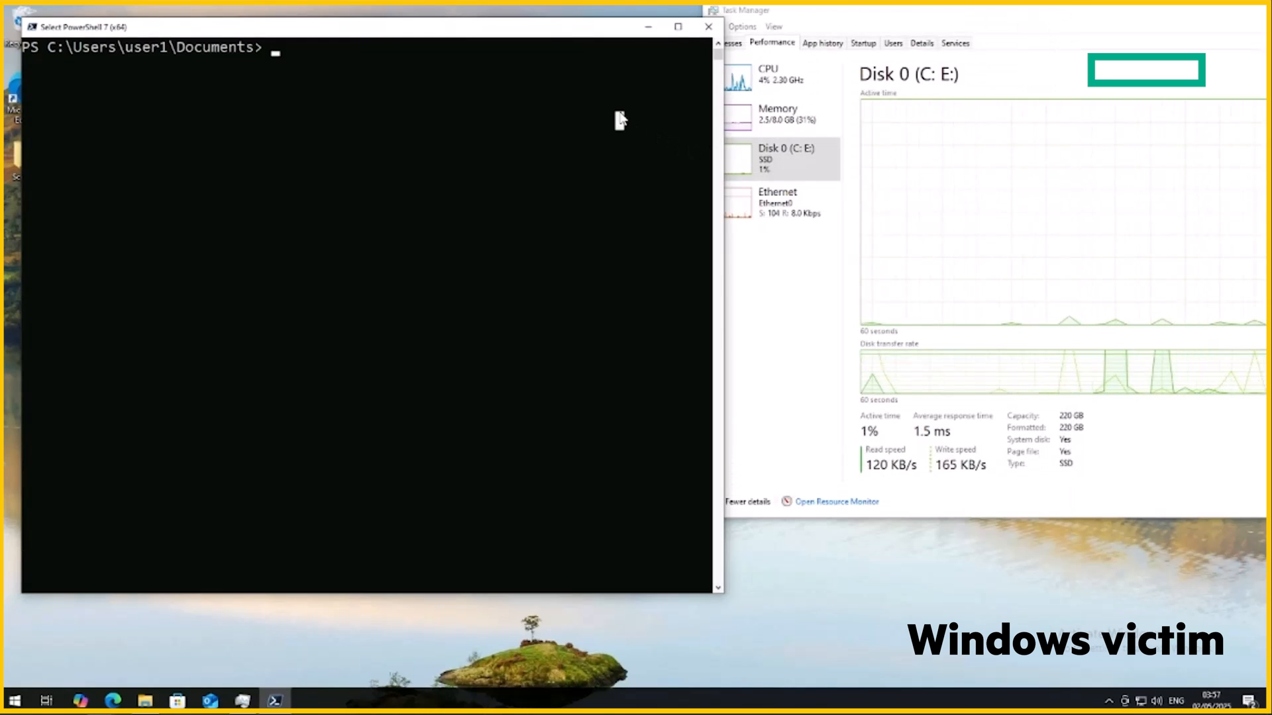
text(.\ransim1.ps1 -Mode encrypt -FolderPath "E:\GovDocs_000_075\" -WallpaperImagePath C:\Scratch\ransomnote.png)
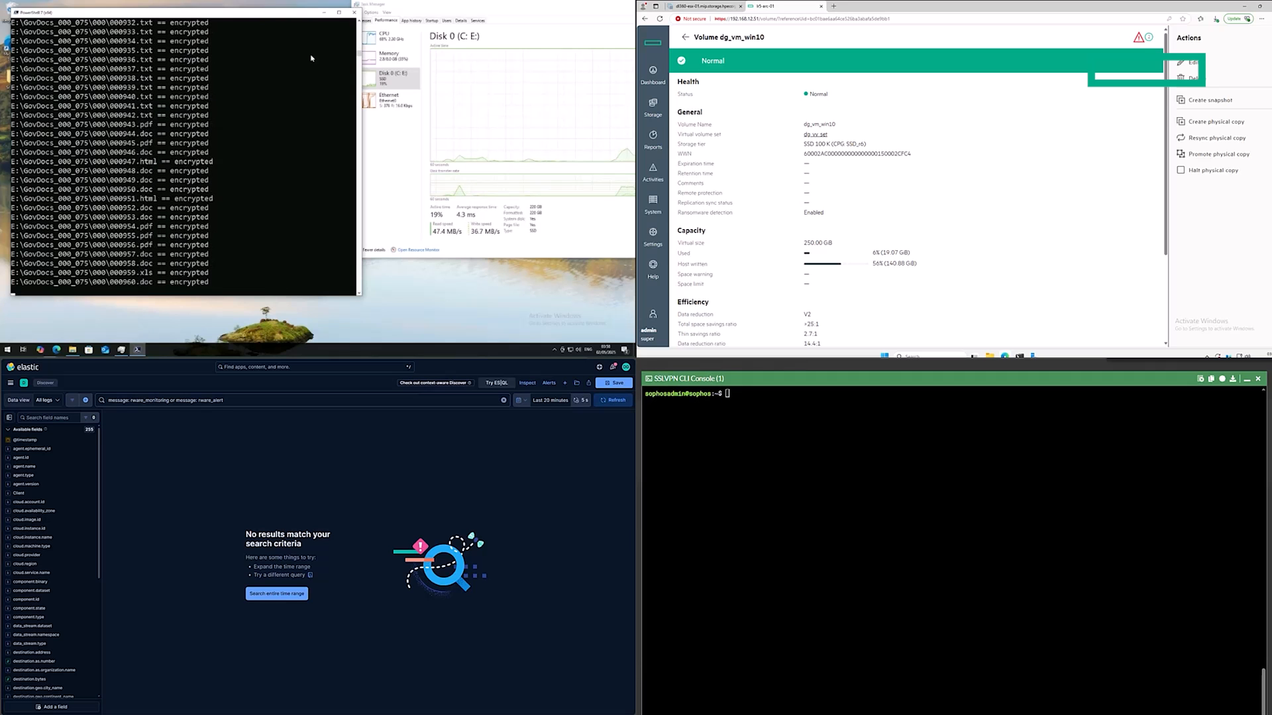
Step: Monitor ransim1.ps1 encrypting files through successive GovDocs_000_075 subfolders
click(614, 399)
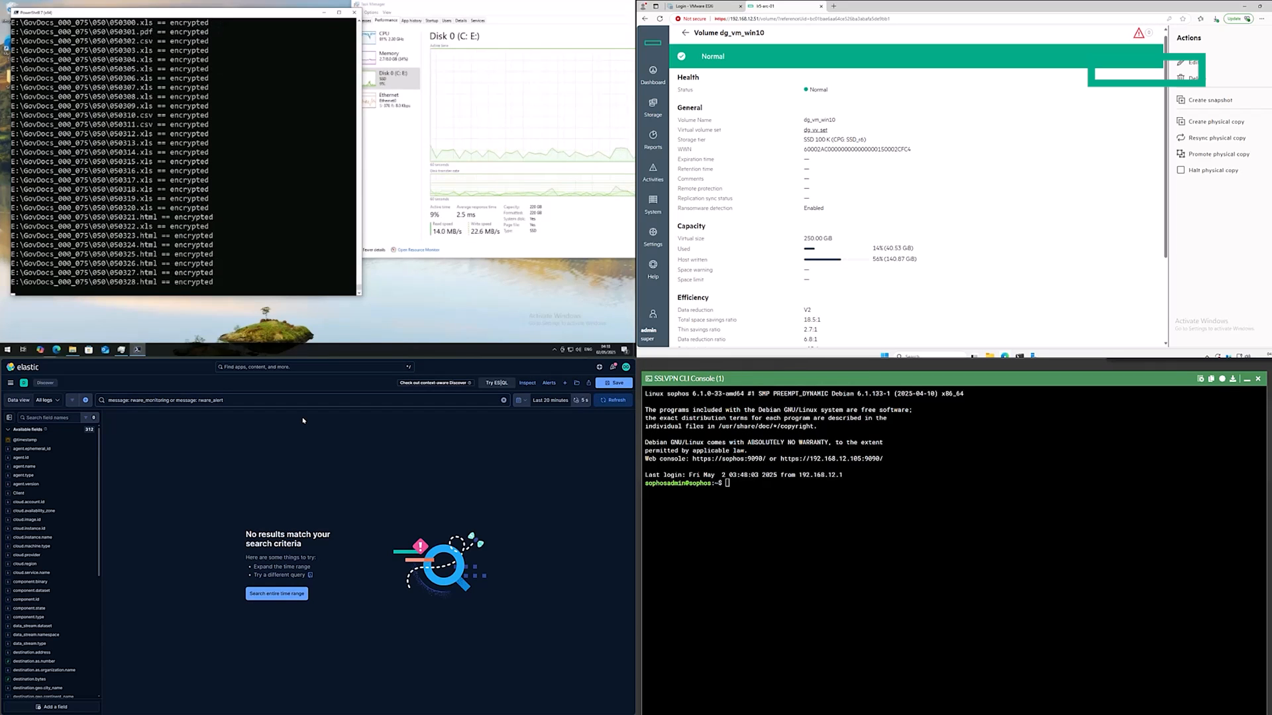
click(612, 398)
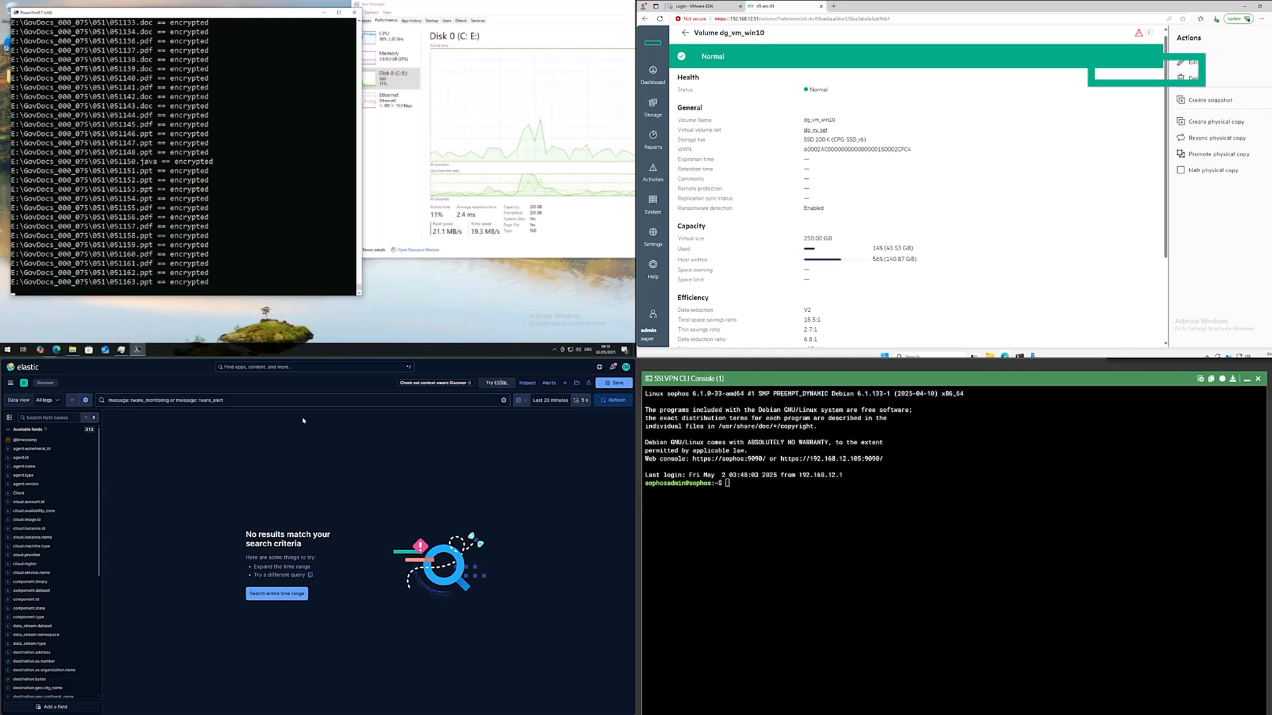
click(614, 400)
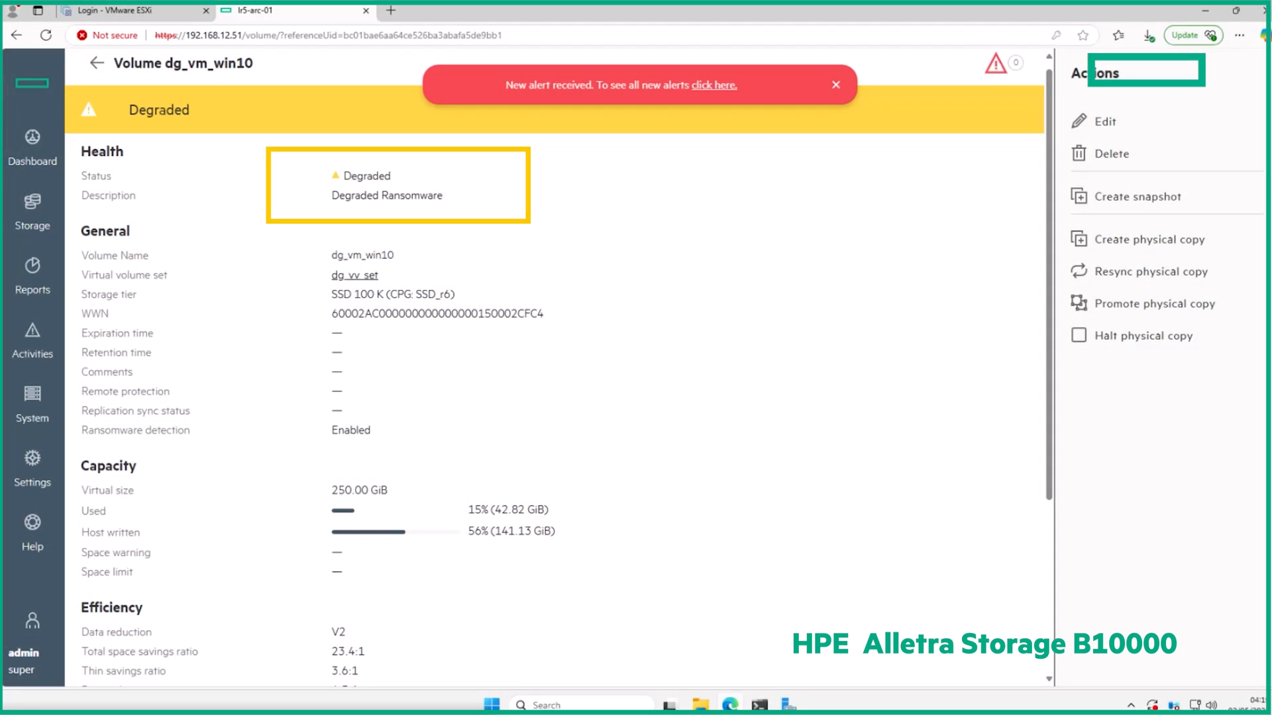
Step: Check the degraded volume's copies, then open the new ransomware alerts for dg_vm_win10
scroll(down, 3)
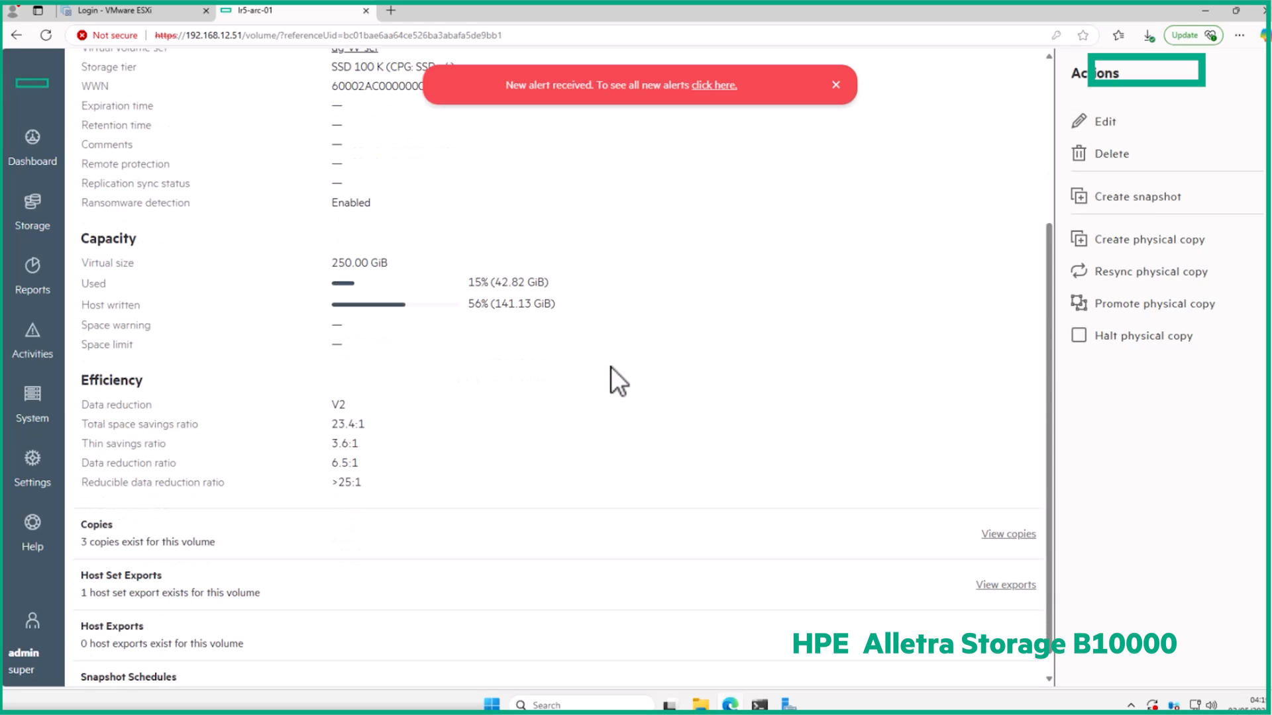
click(1008, 533)
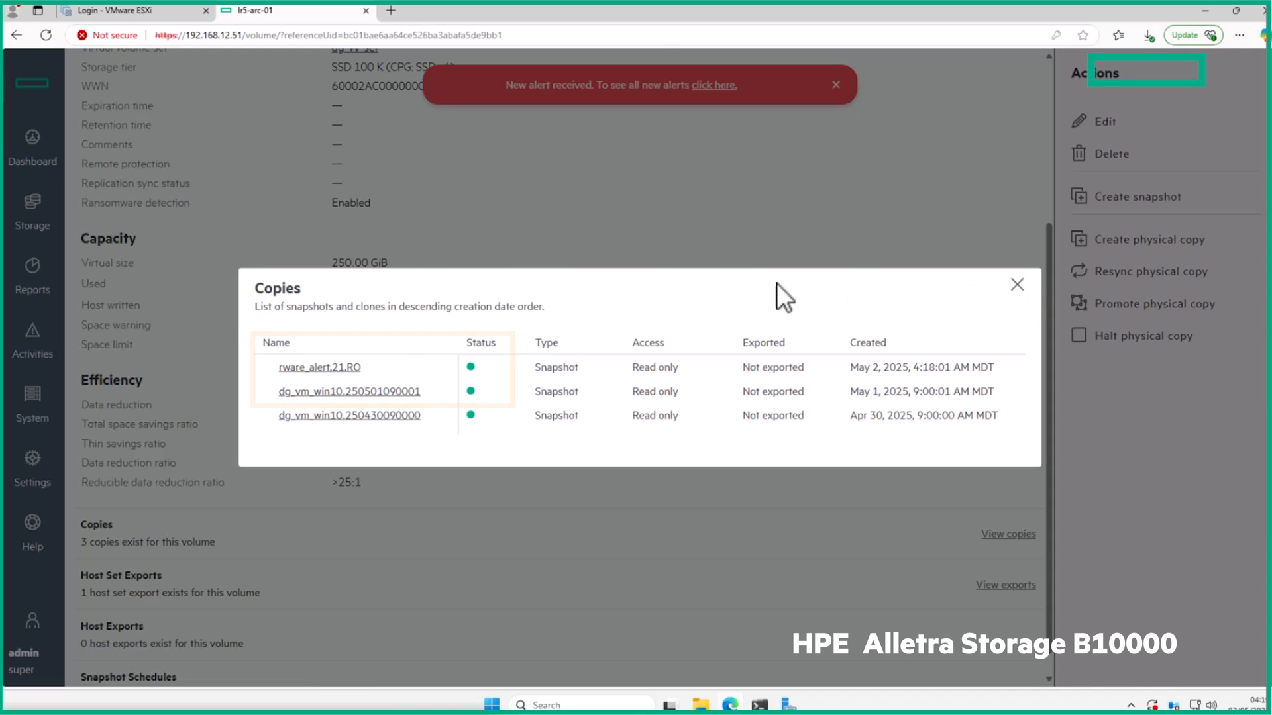
click(1017, 284)
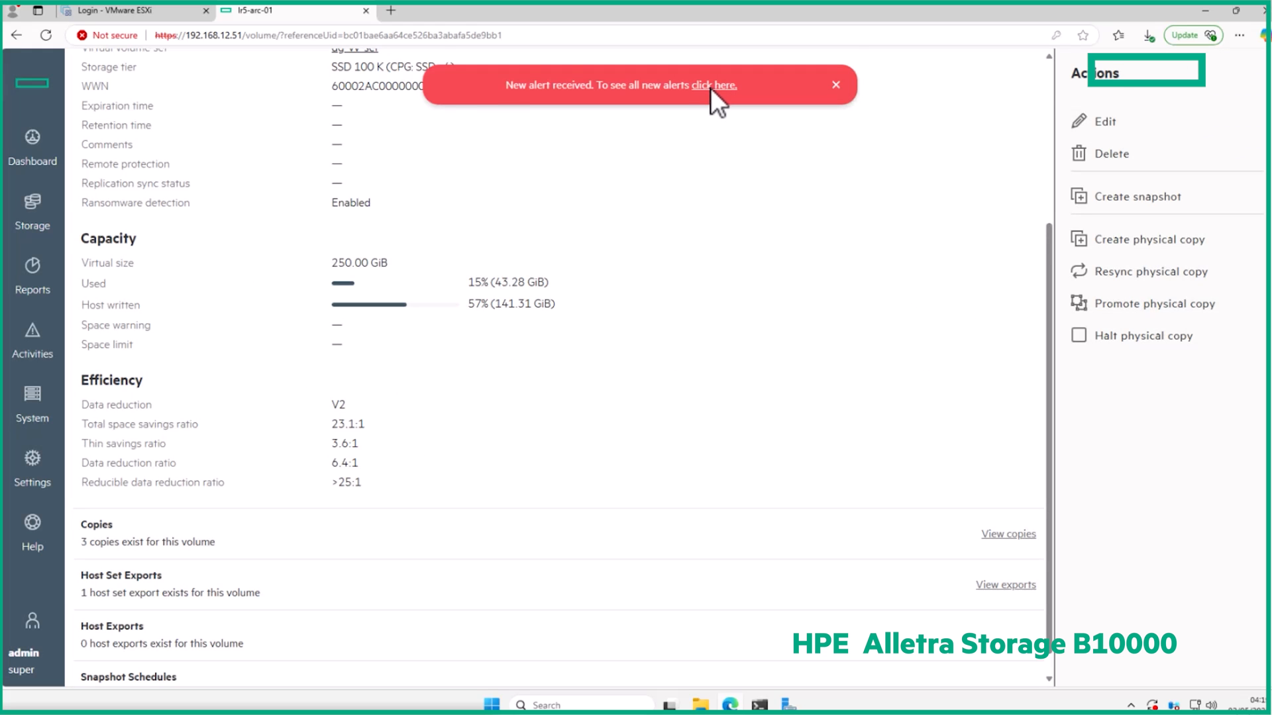
click(718, 85)
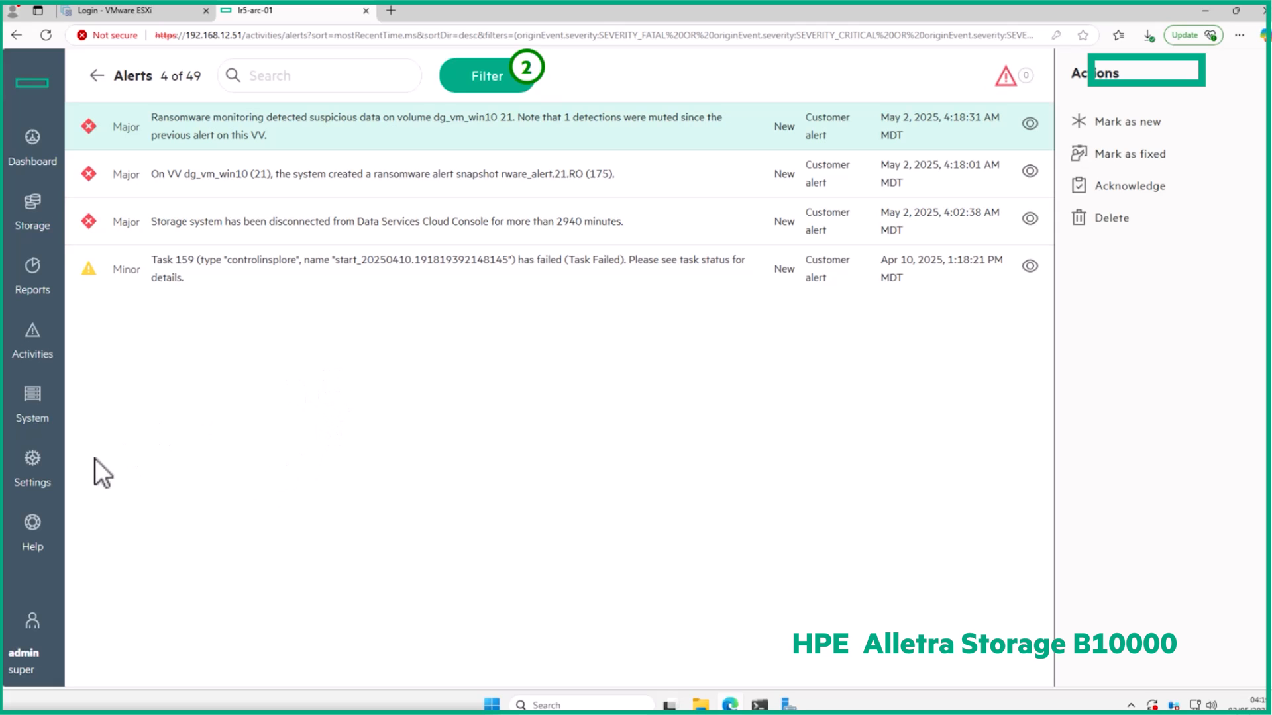
mouse_move(32, 206)
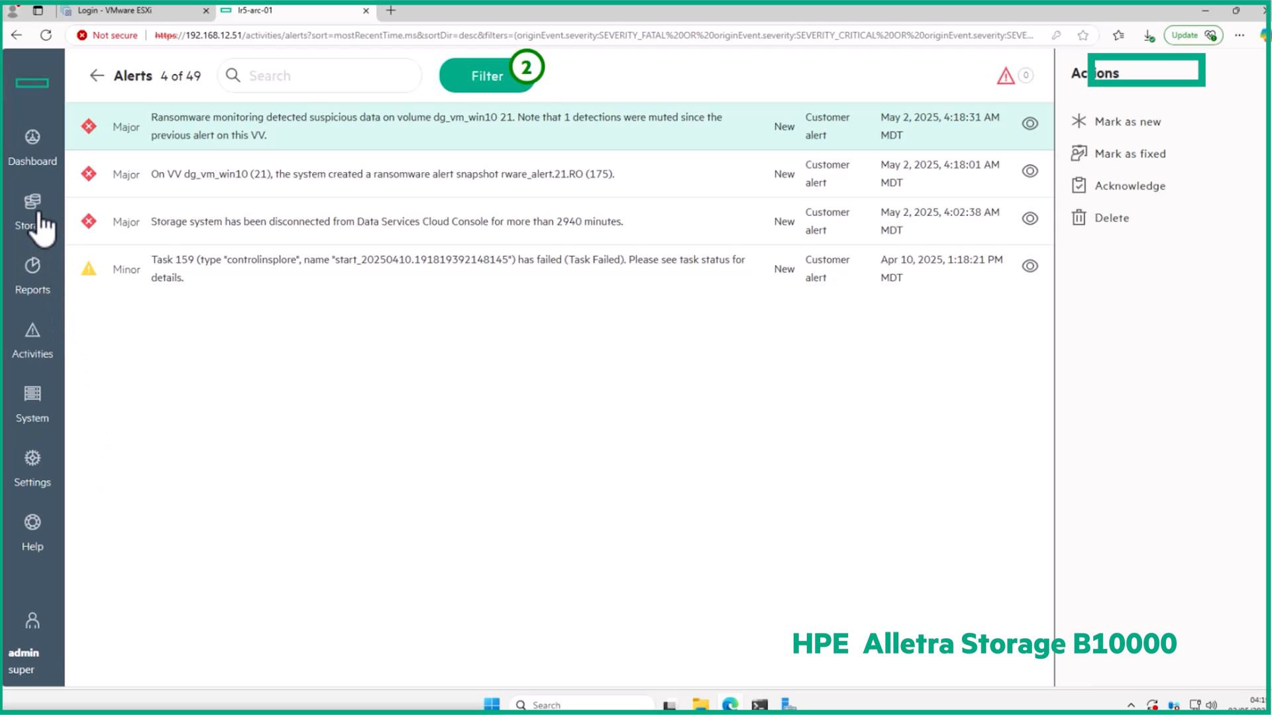
Step: Go to Storage > Virtual volume sets and open the dg_sophos set's details
click(33, 210)
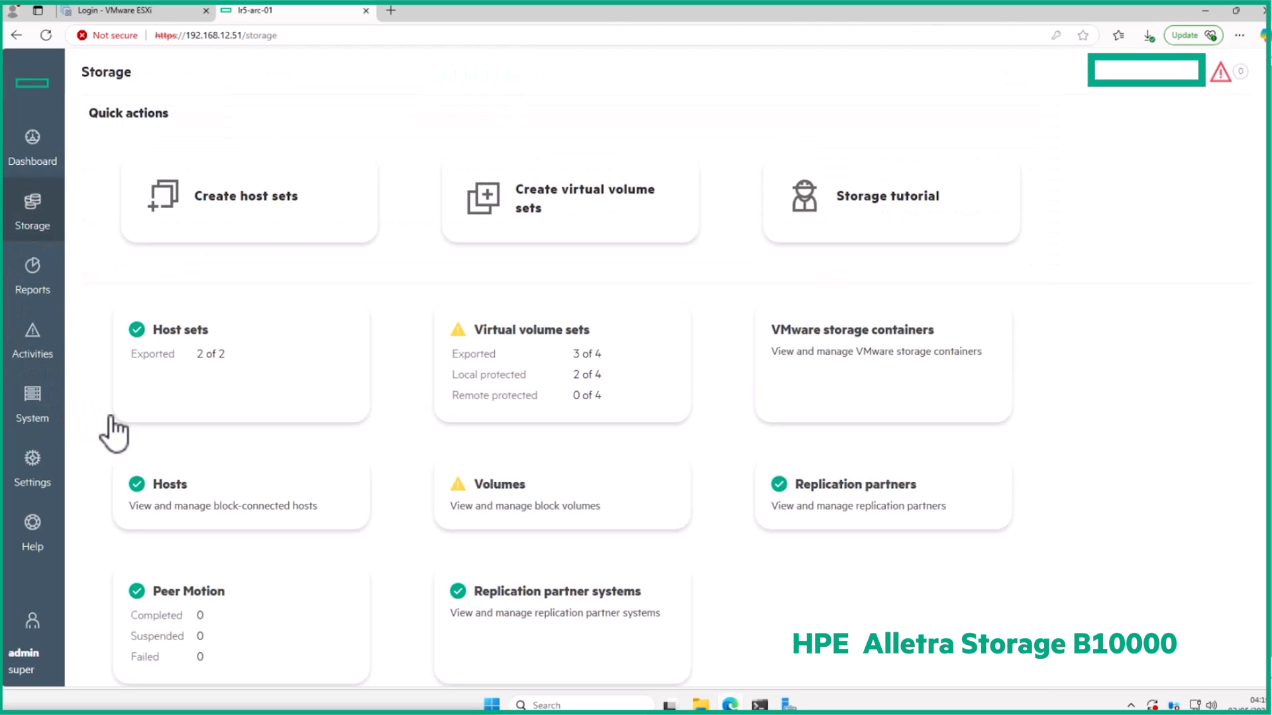
mouse_move(307, 419)
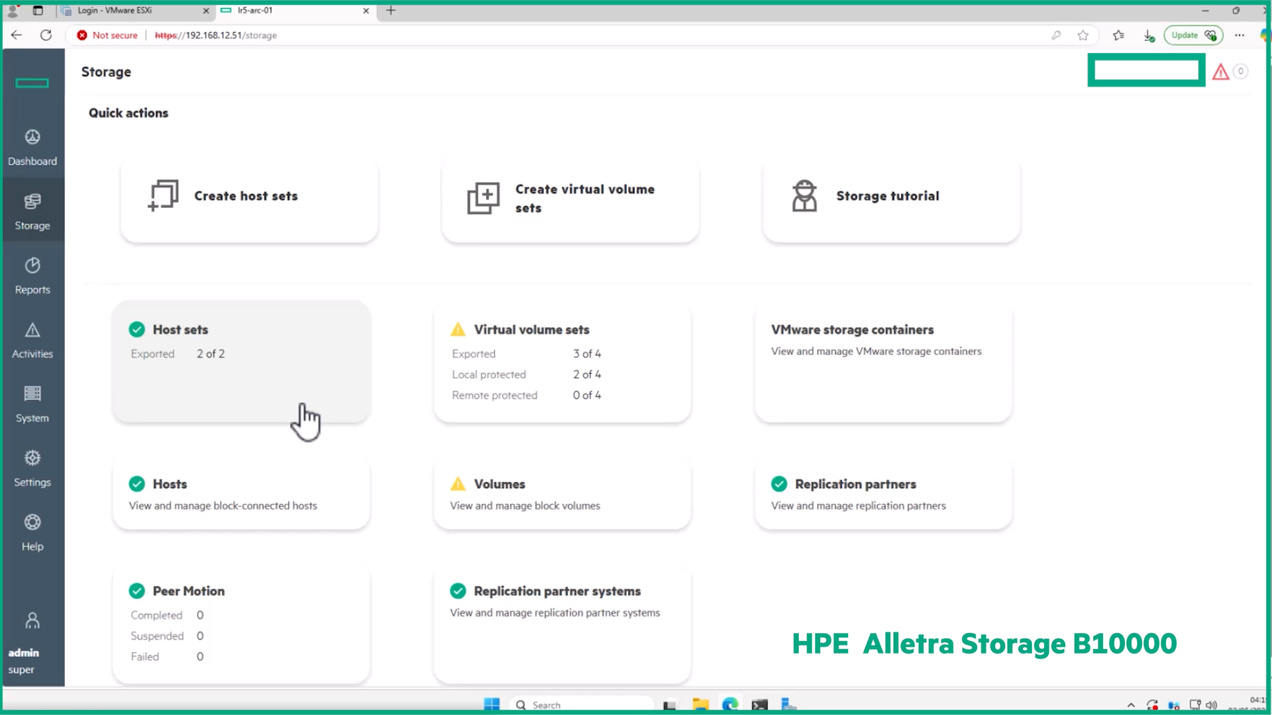
click(531, 329)
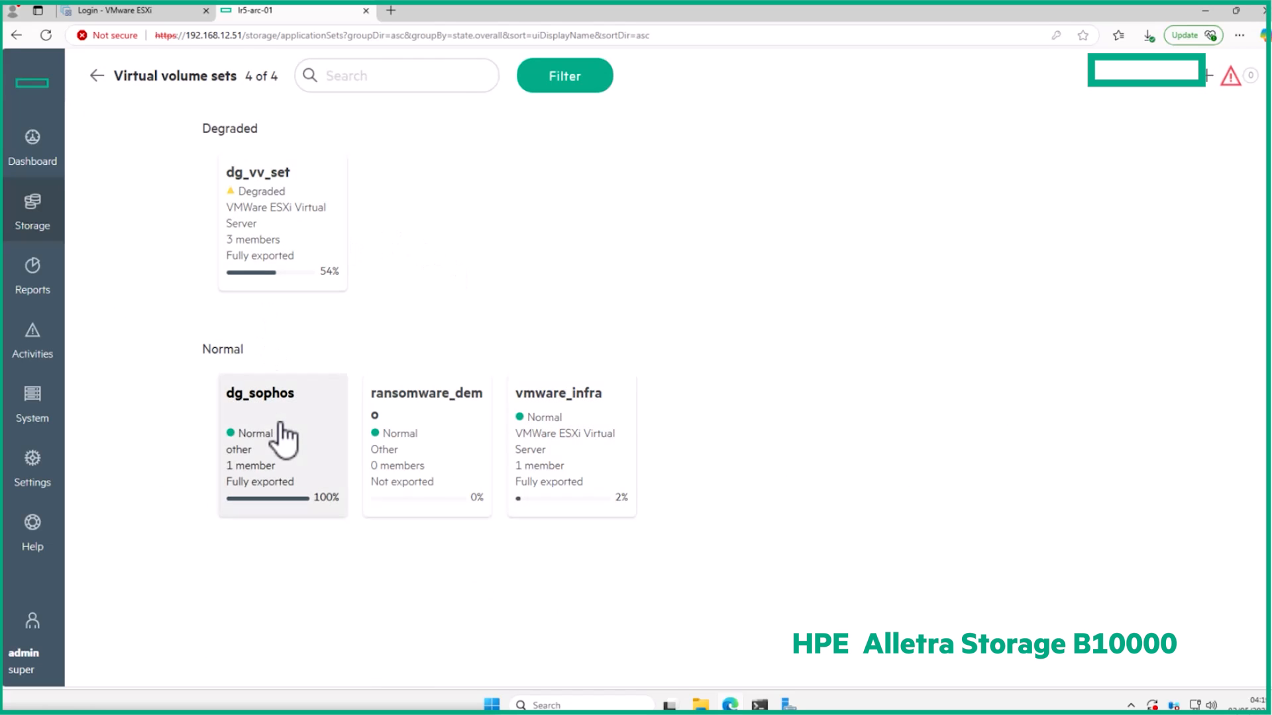
click(282, 393)
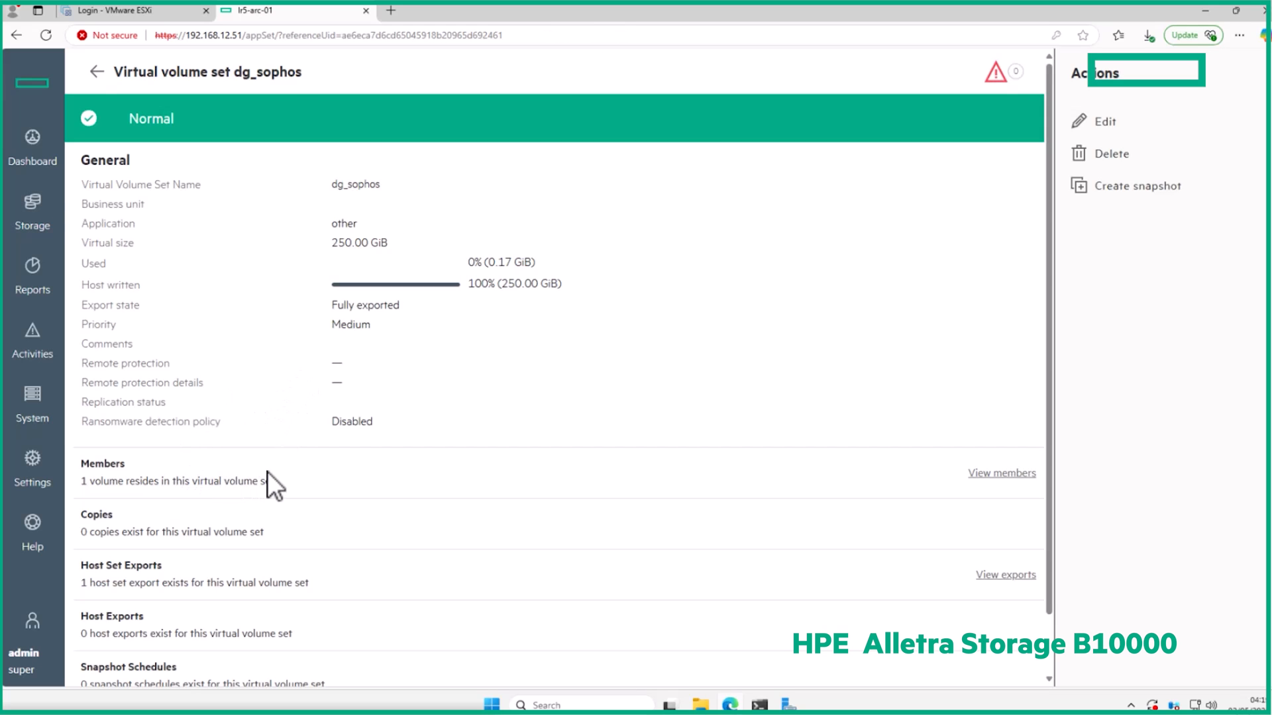
mouse_move(327, 290)
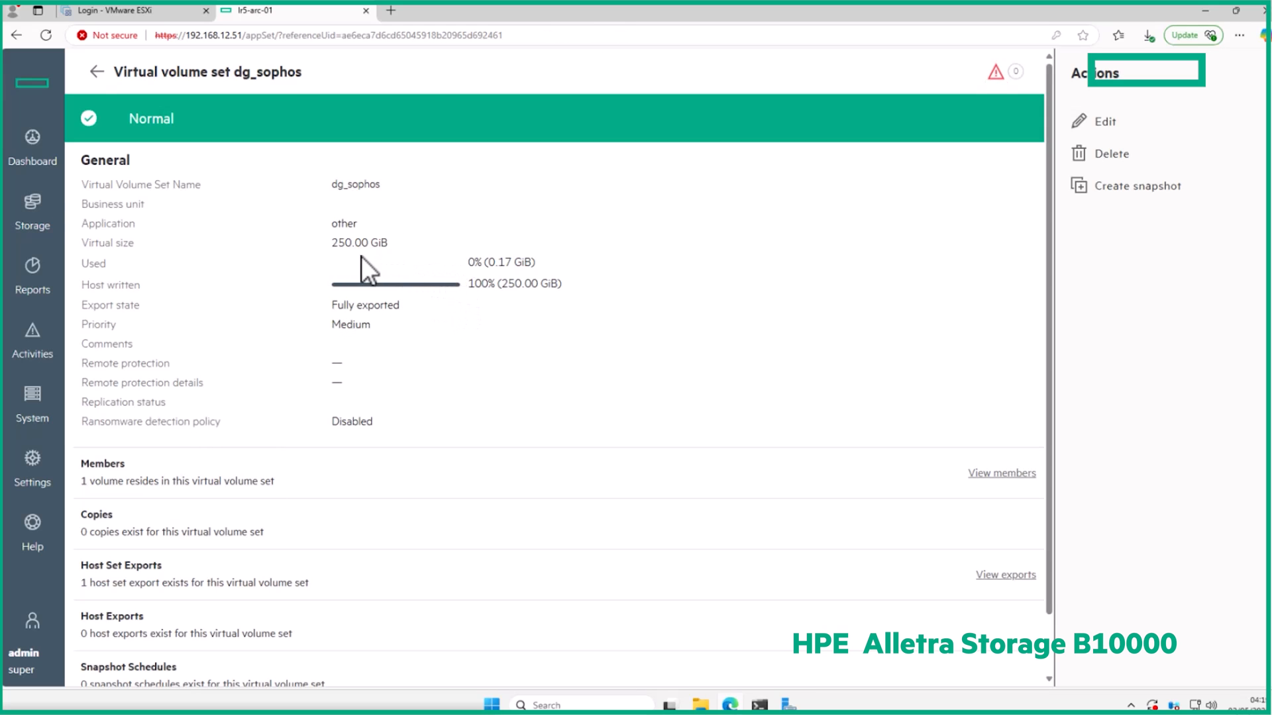
mouse_move(367, 312)
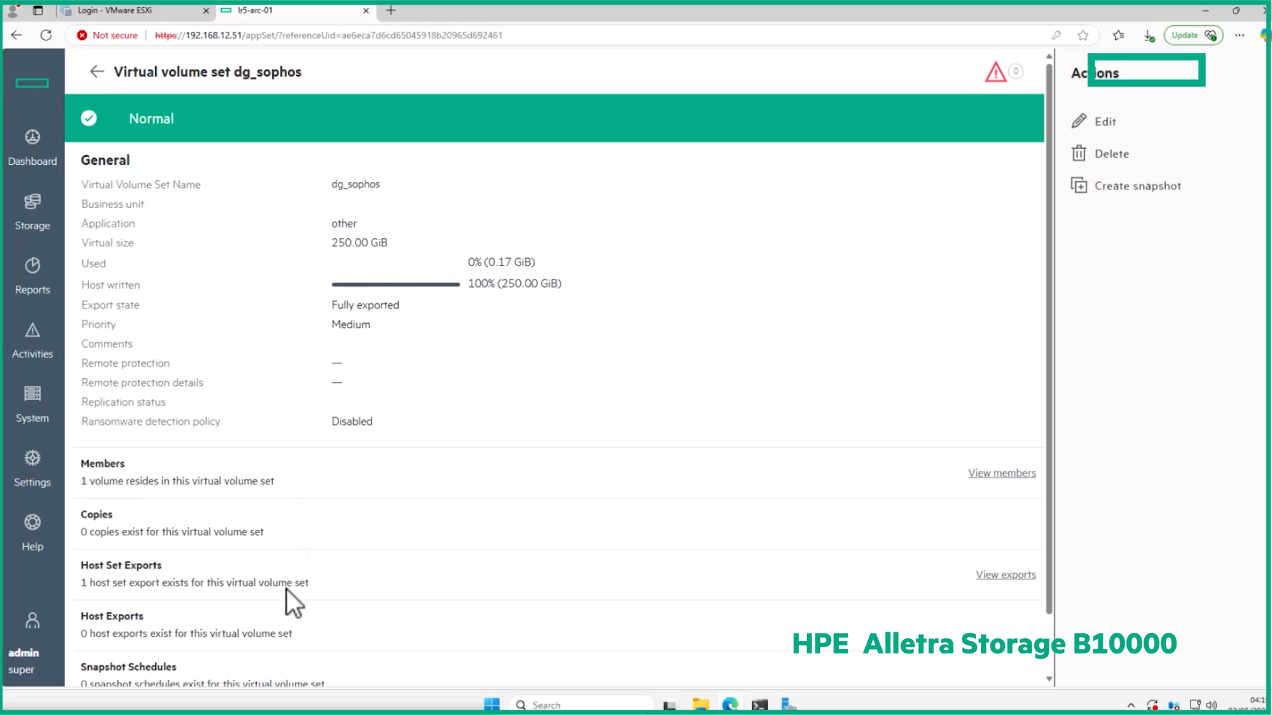
mouse_move(71, 241)
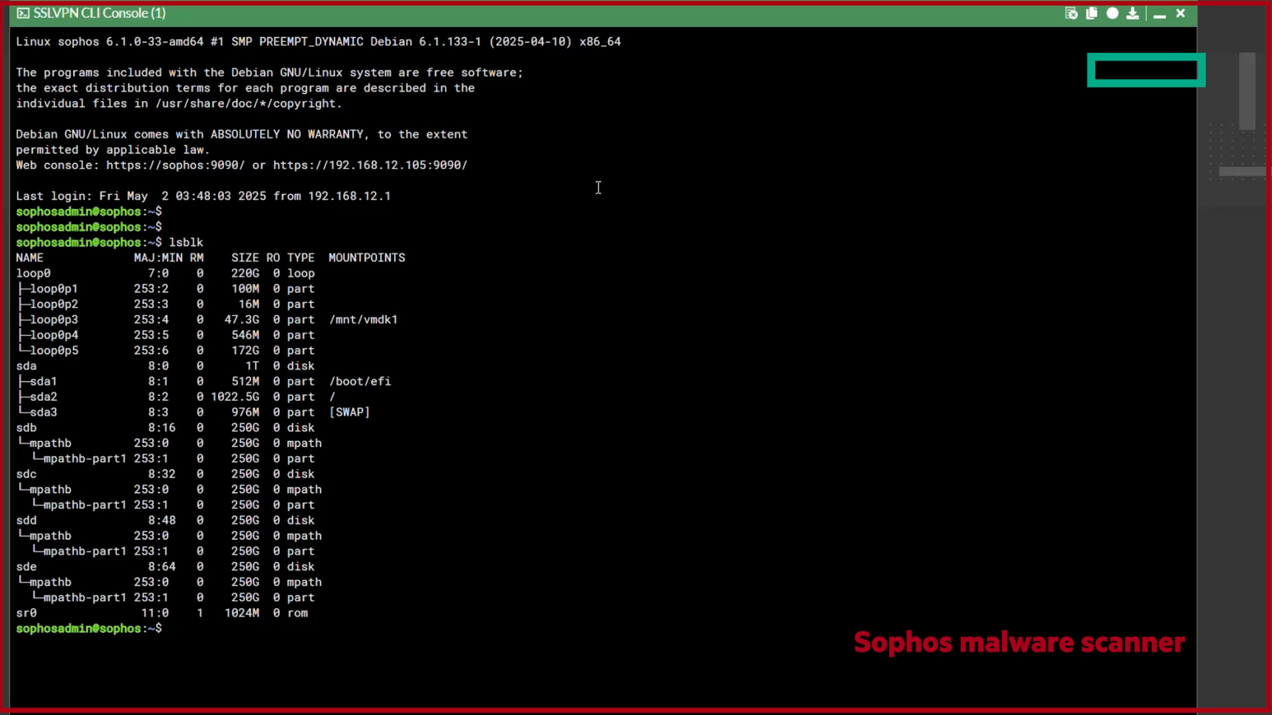
mouse_move(322, 610)
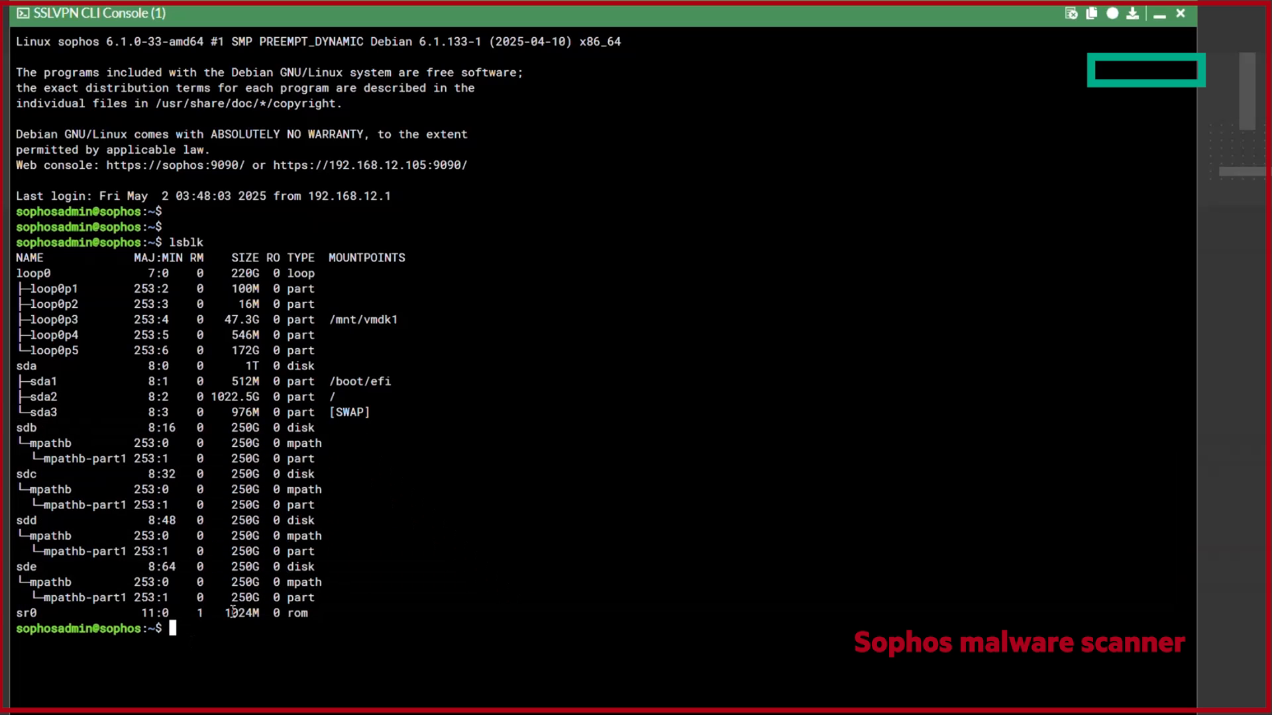
Step: As root, list /mnt/vmfs/ and the loop-device partitions with fdisk -l | grep loop
text(ls)
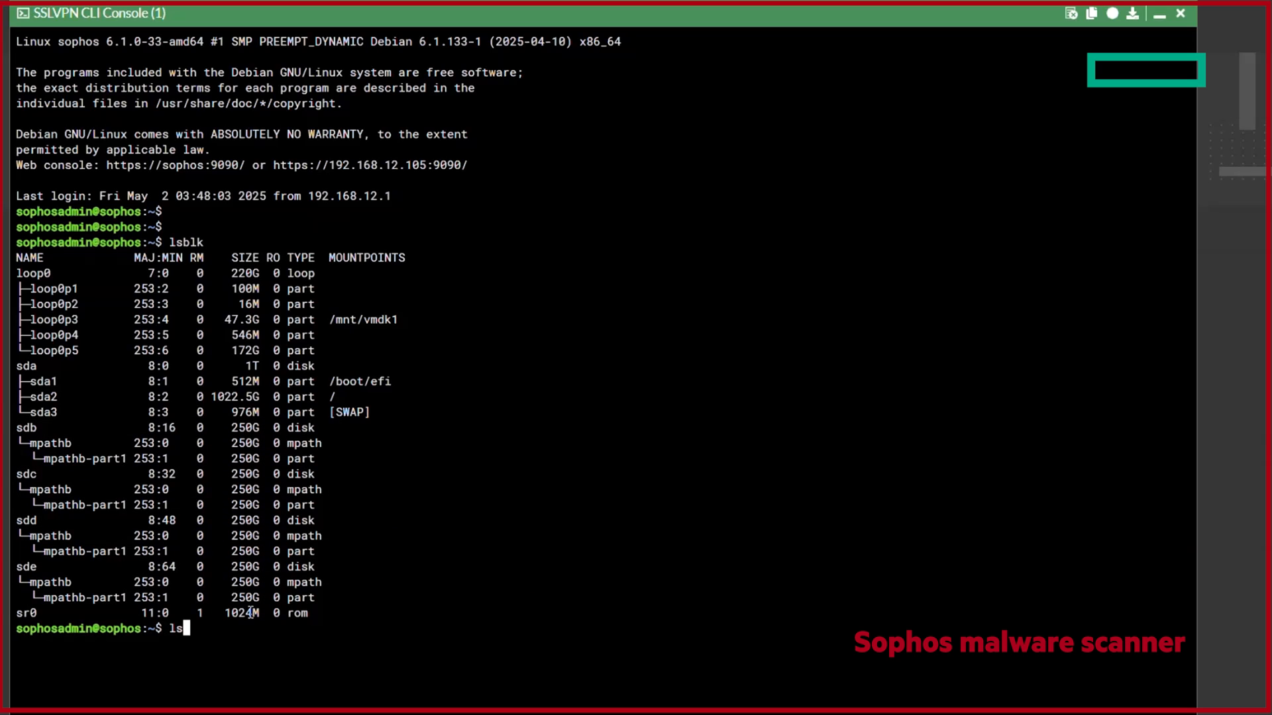
text(/)
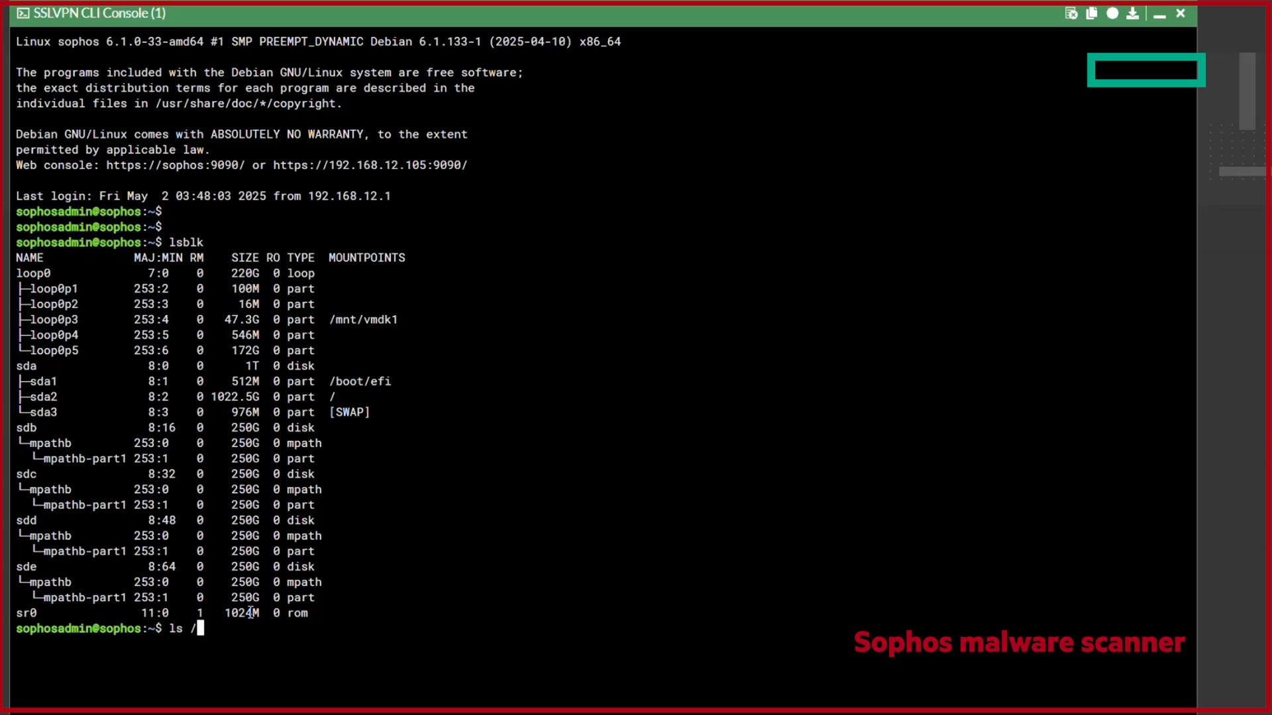
text(mnt/vmf)
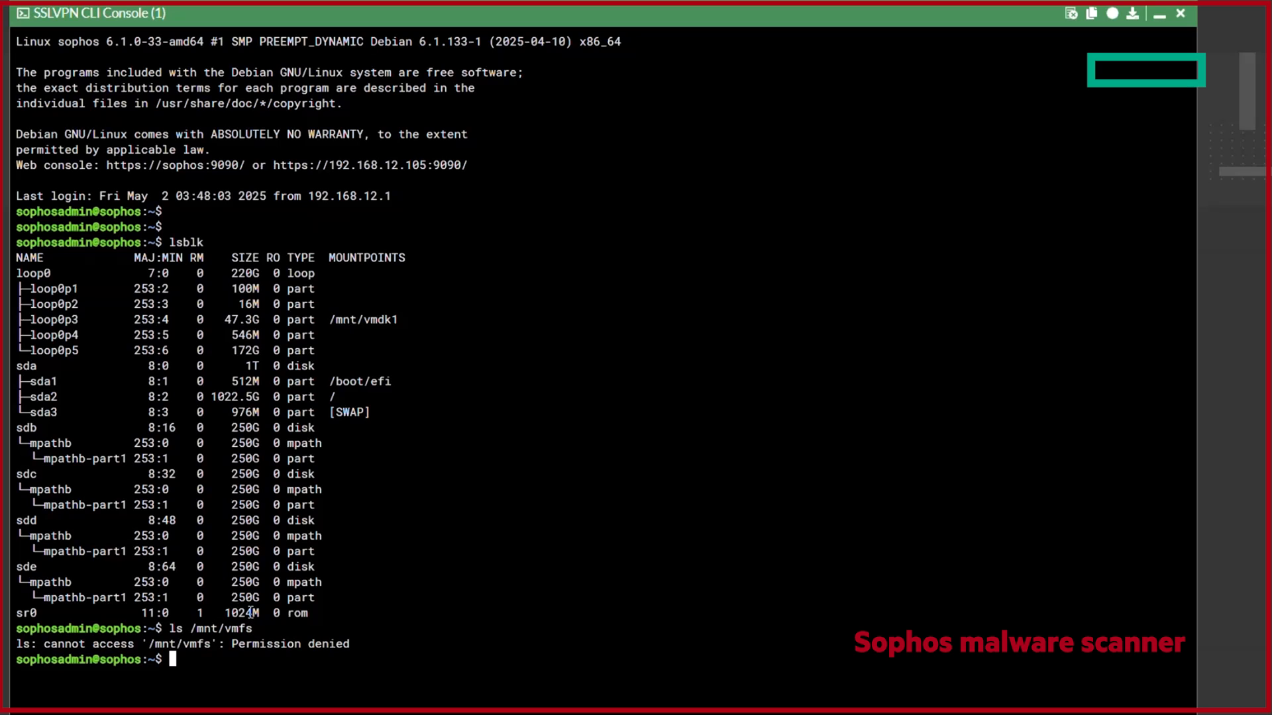
text(su)
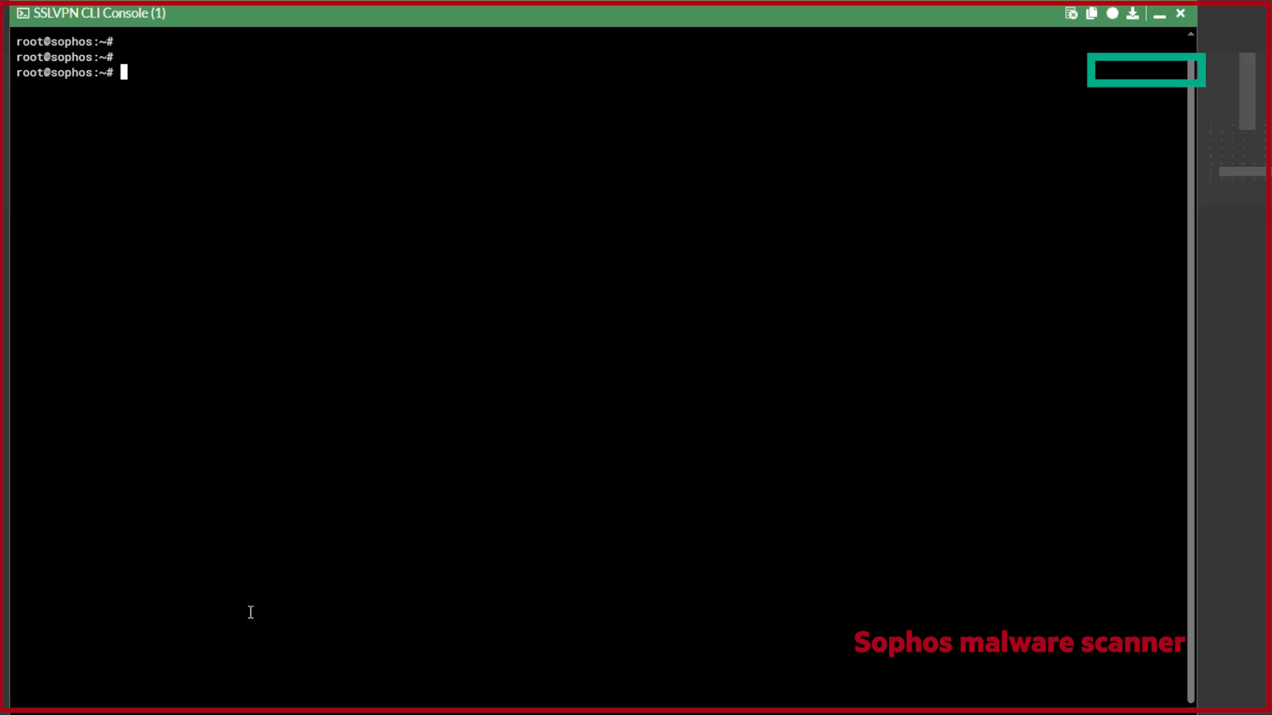
text(ls /mnt/vmfs/)
text(fdi)
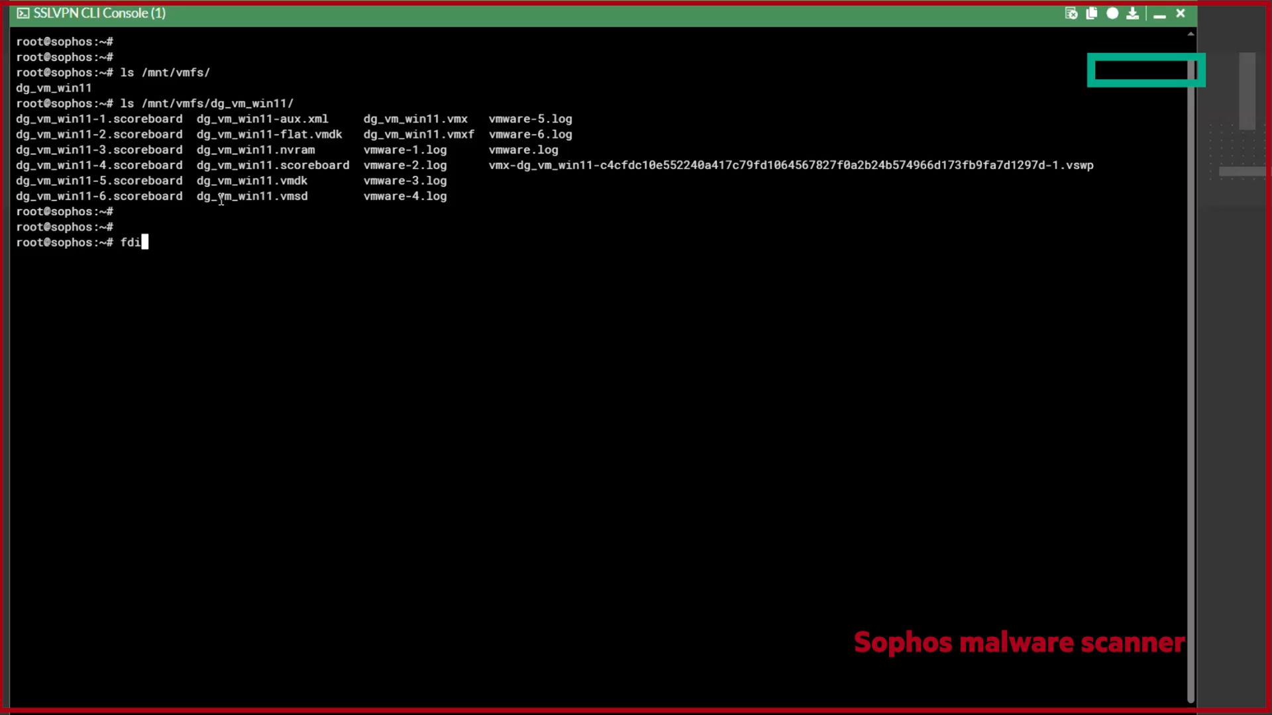
text(sk -l |)
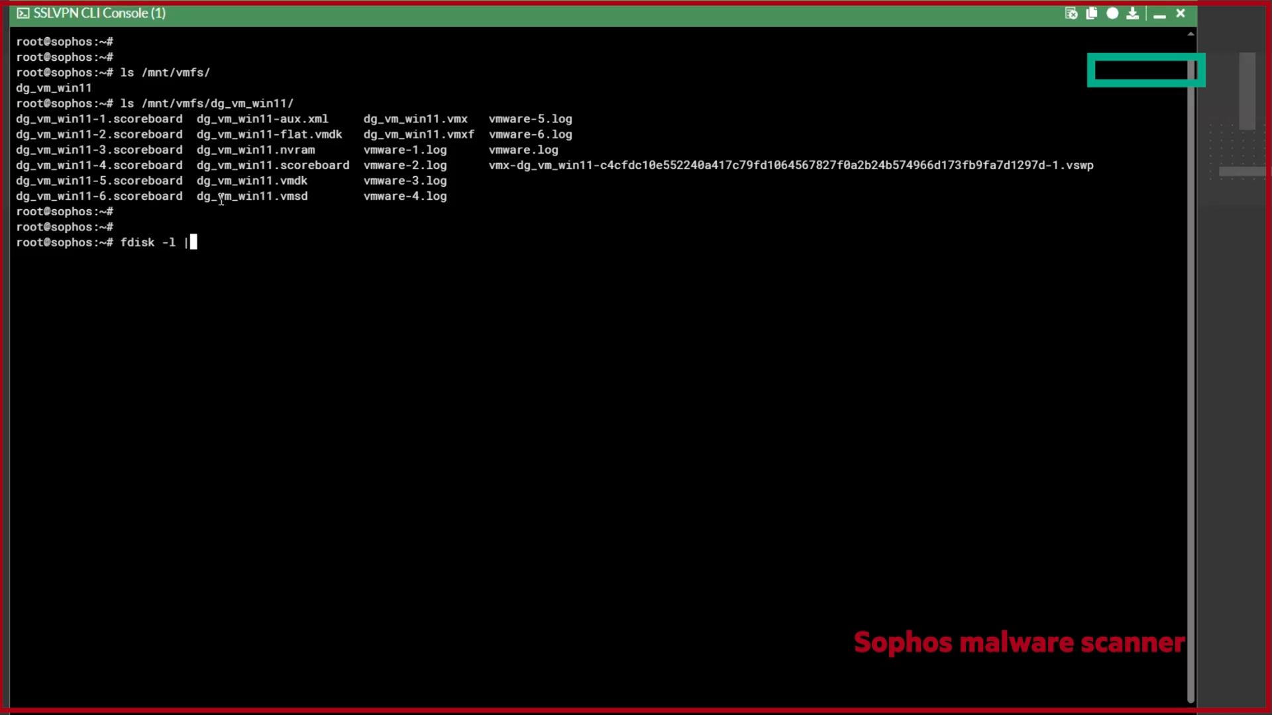
text(grep loop)
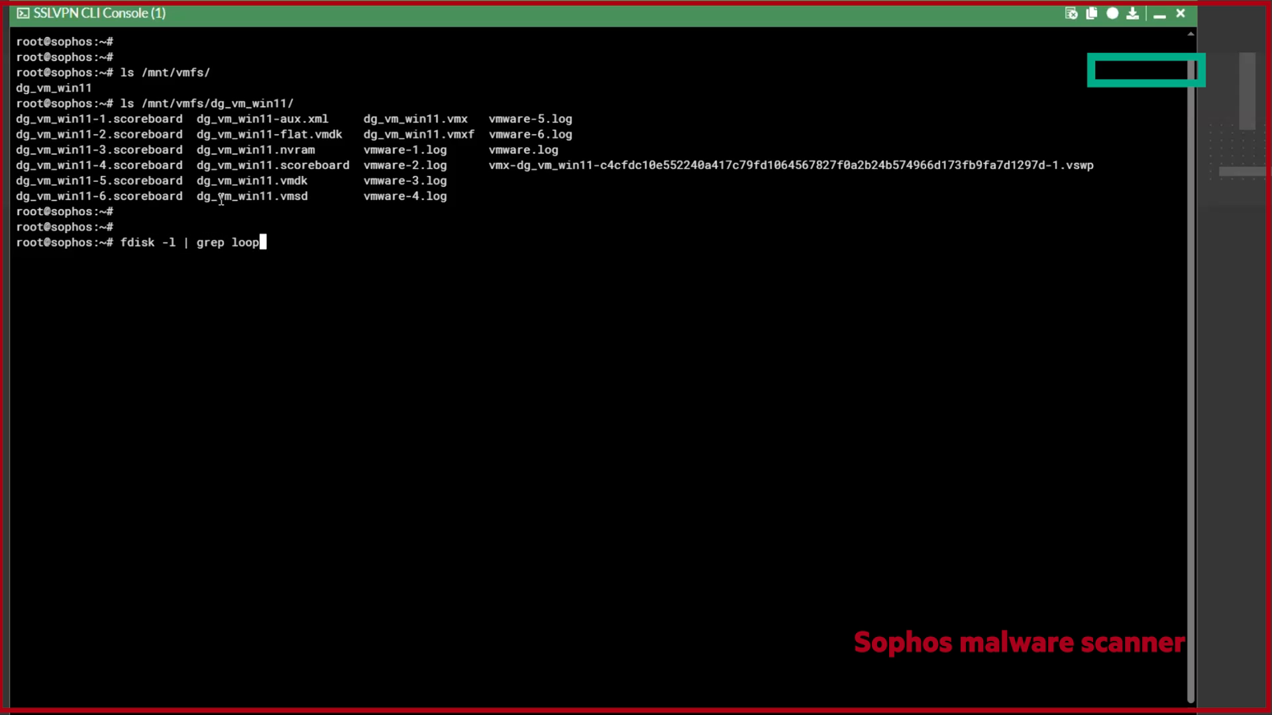
text(\d)
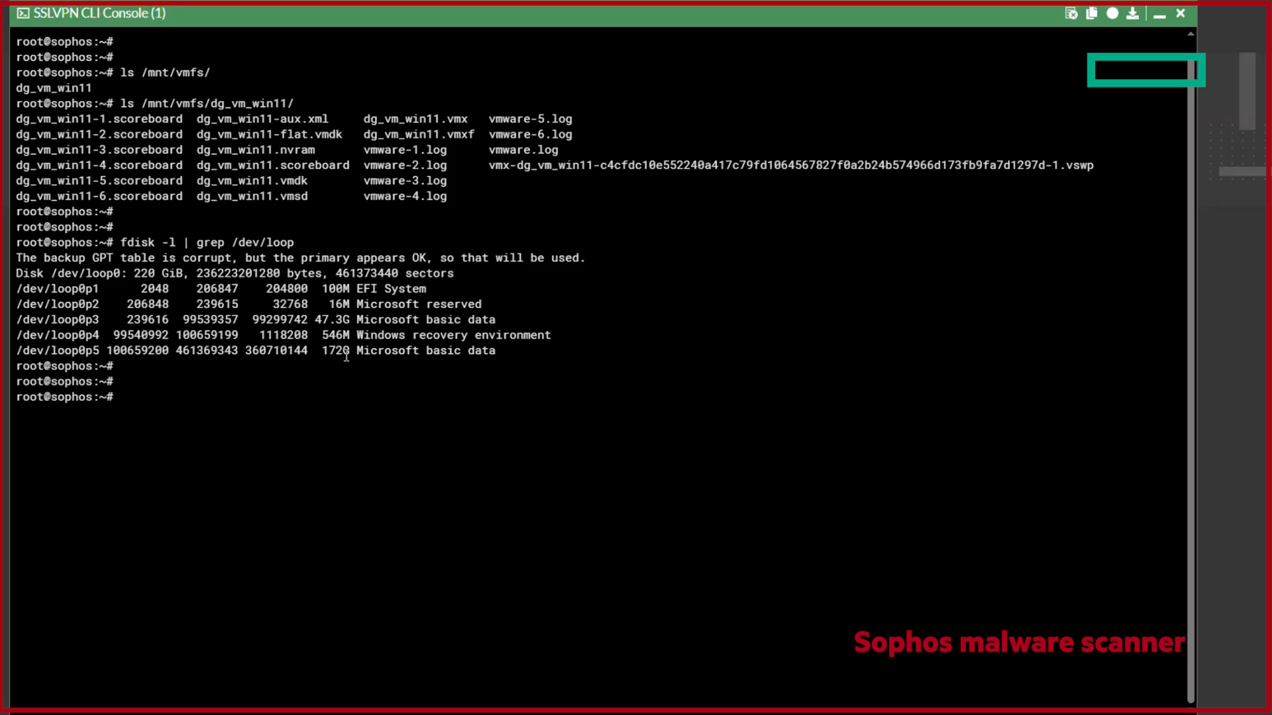
Step: List the contents of the mounted /mnt/vmdk1/ volume with ls -al
text(ls -al)
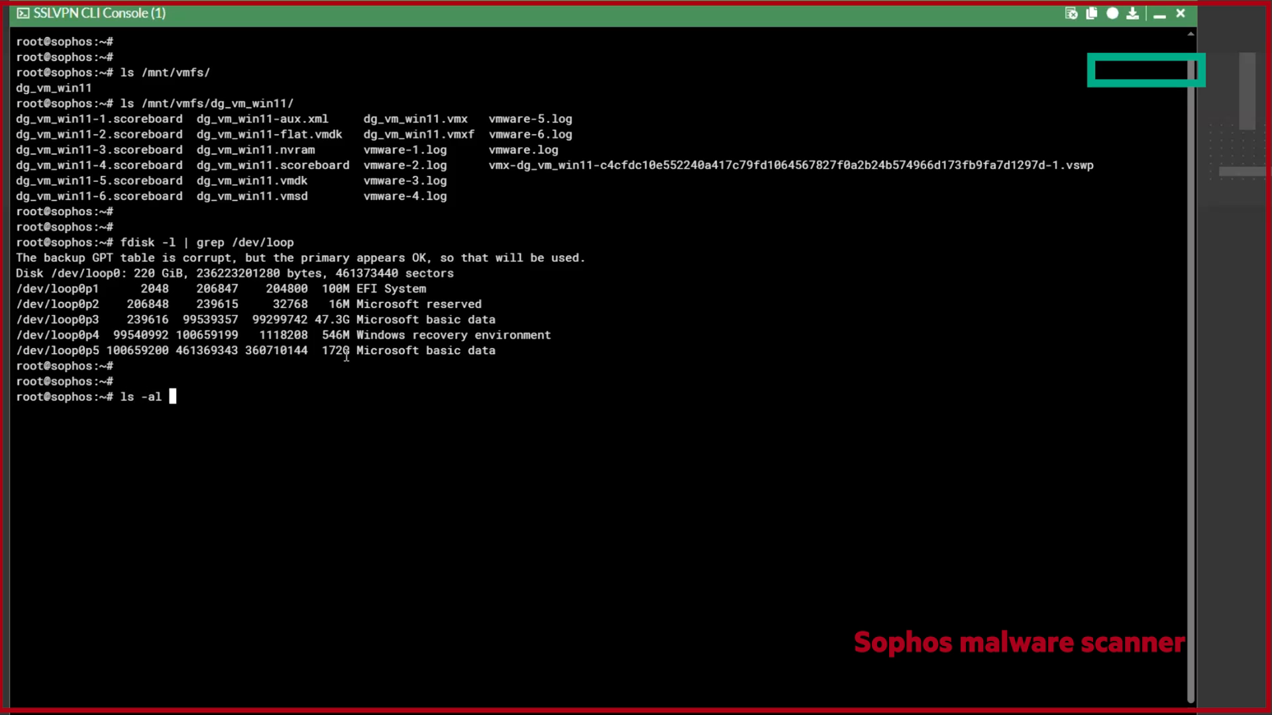
text(/mnt/)
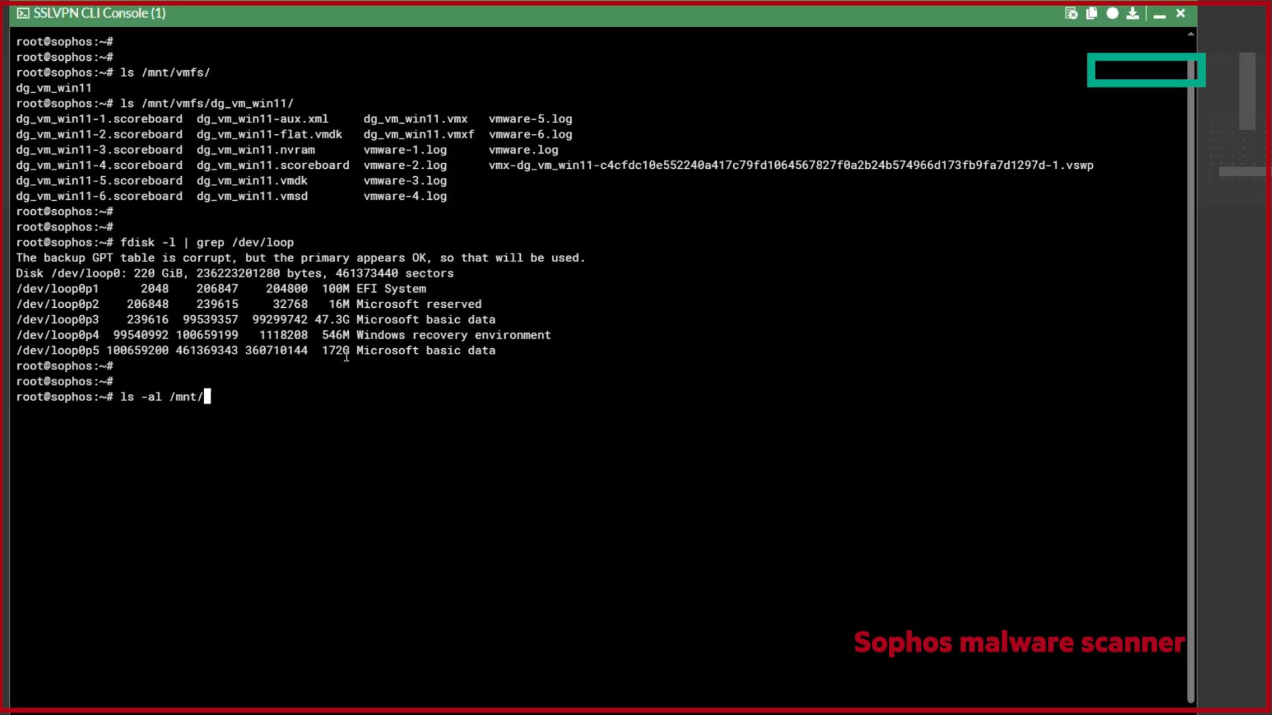
text(vmdk1/)
text(telnet lo)
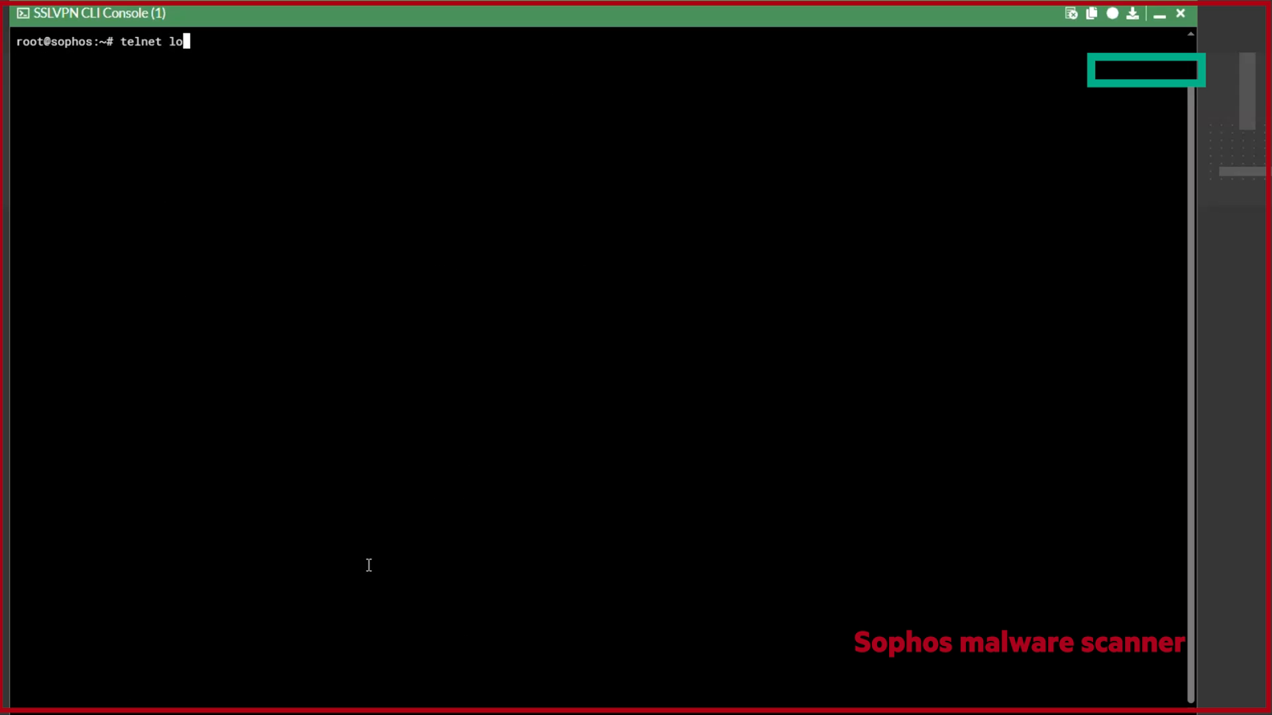
Step: Connect to the Sophos SSSP service on localhost port 40 and query the server
text(calhost 4010)
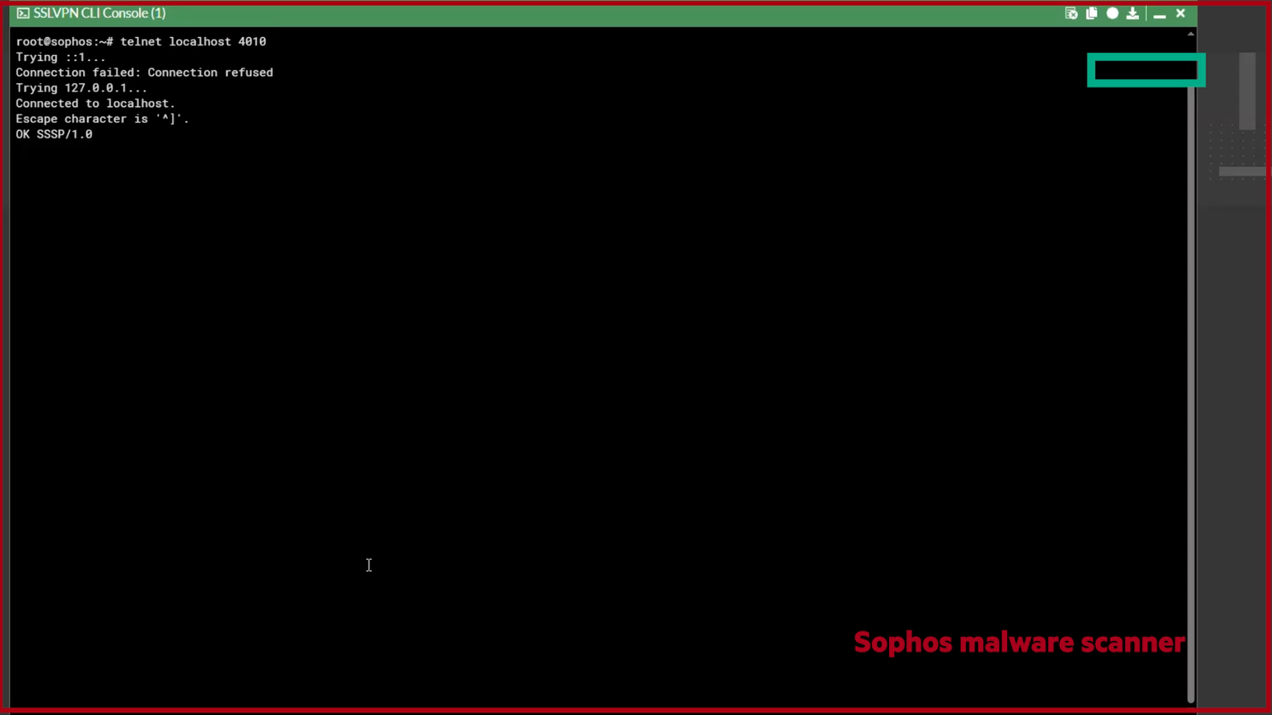
text(SSSP/1.0)
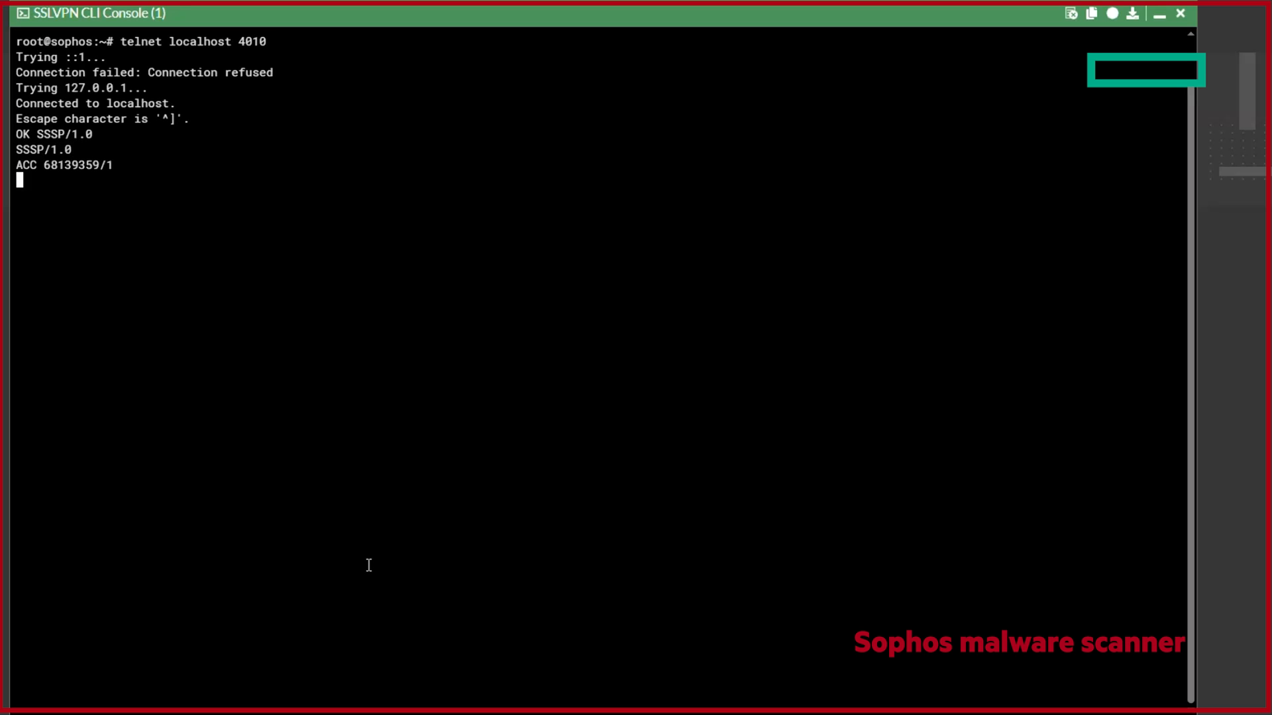
text(Q)
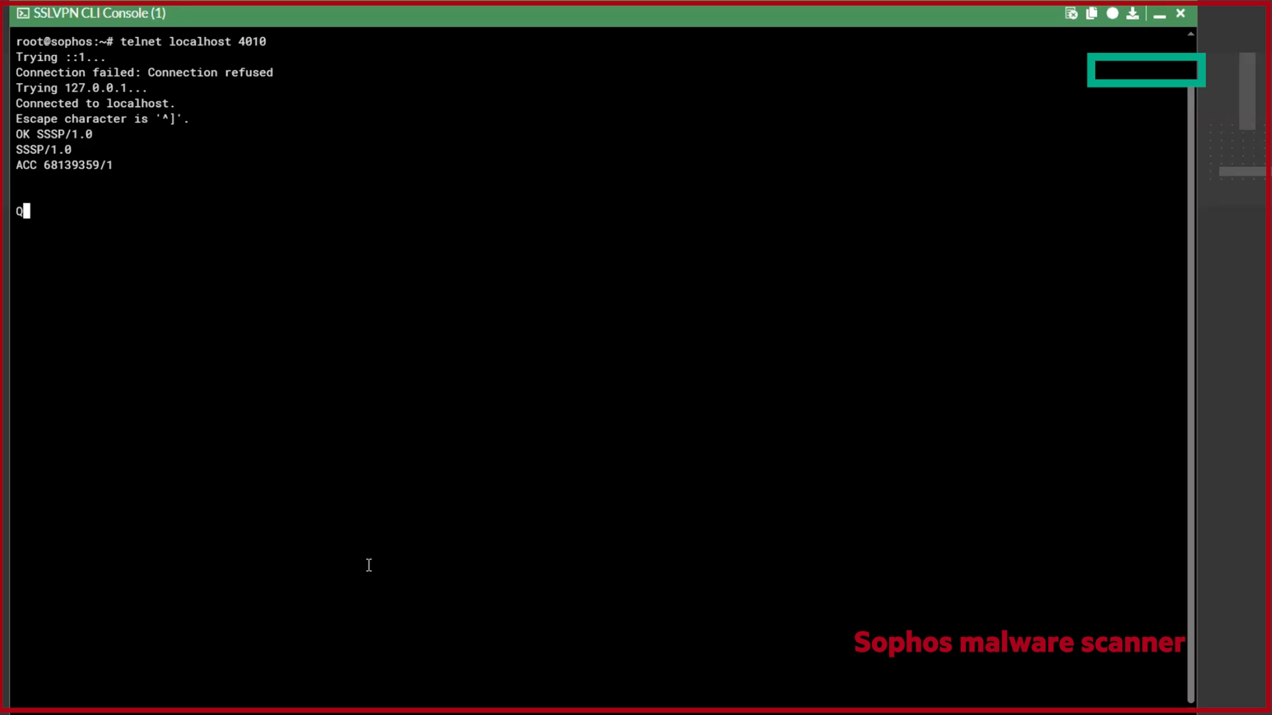
text(UERY)
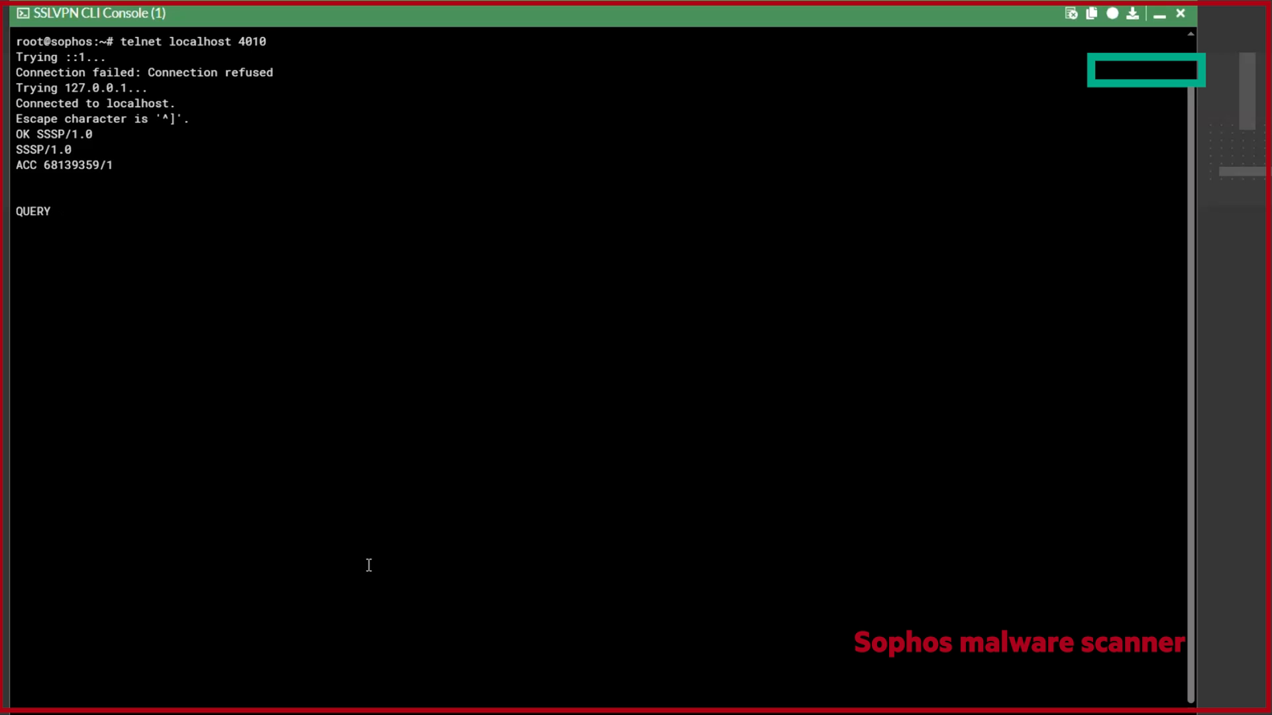
text(SERVER)
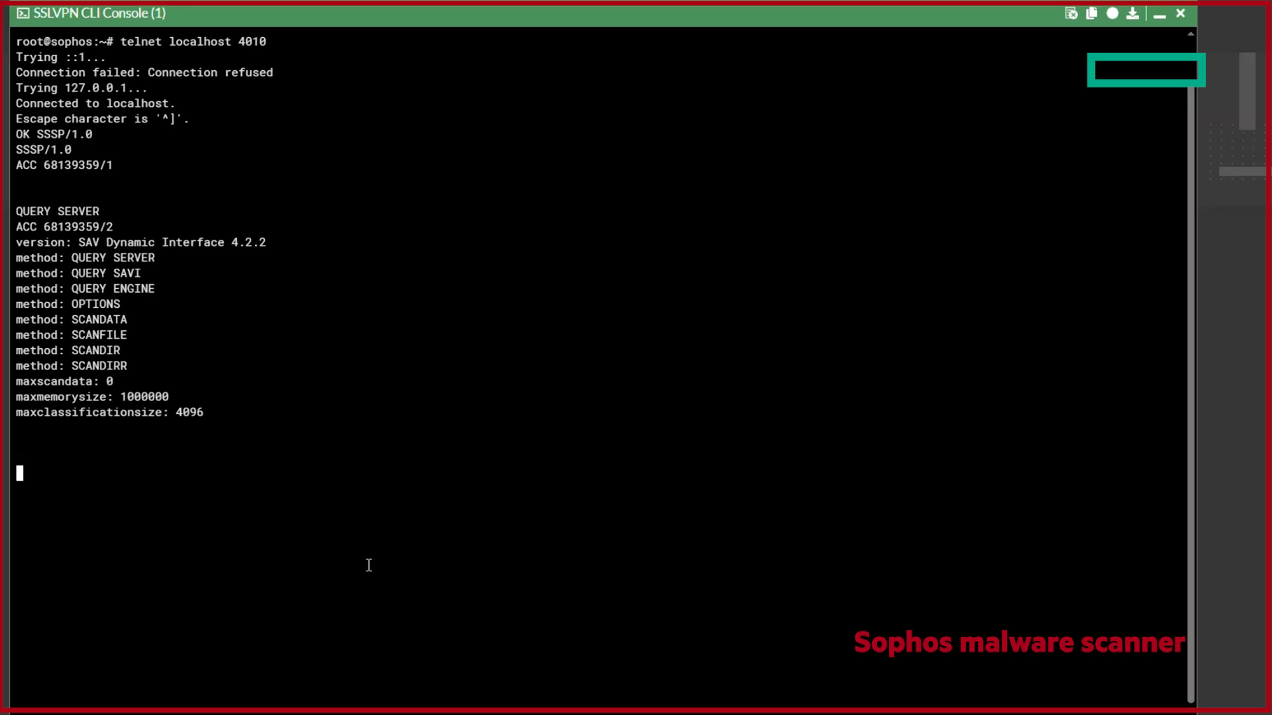
text(report: virus)
click(106, 505)
text(output: xml)
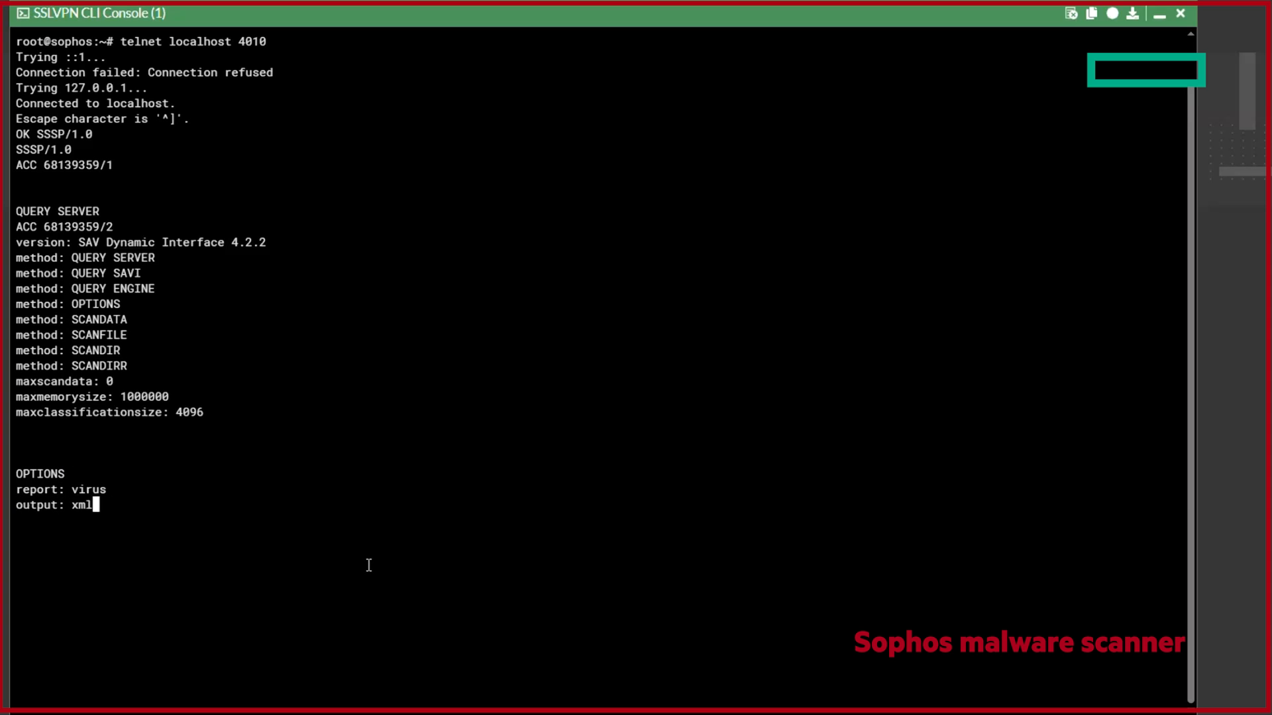
Step: Enter SCANDIRR /mnt/vmdk1/Users/user1/ to scan the user folder recursively
text(SCANDIRR /mnt/vmdk)
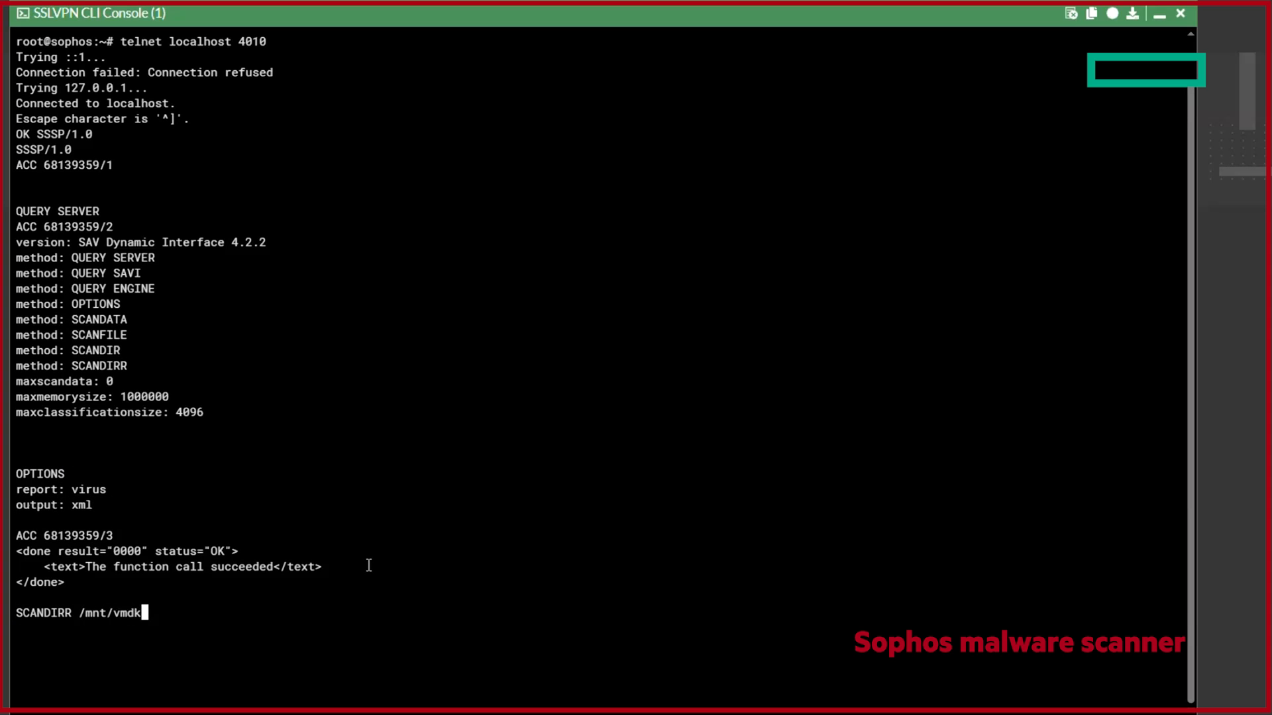
text(1/)
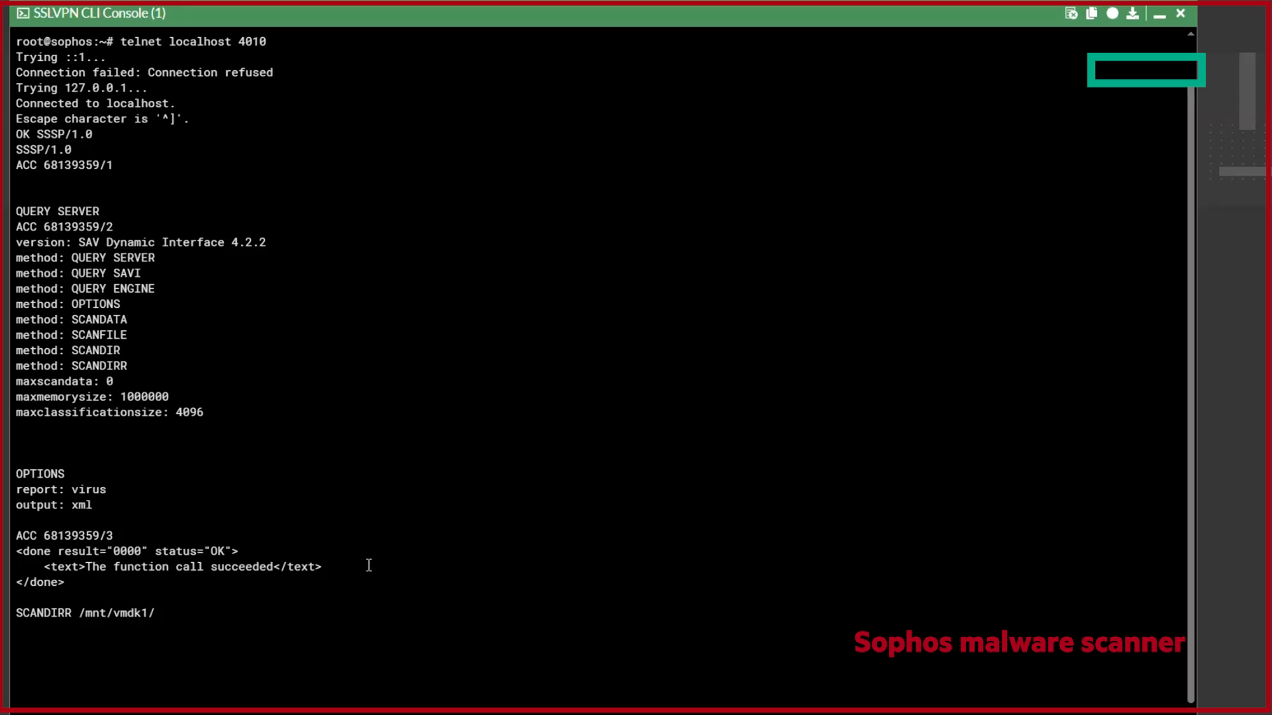
text(User)
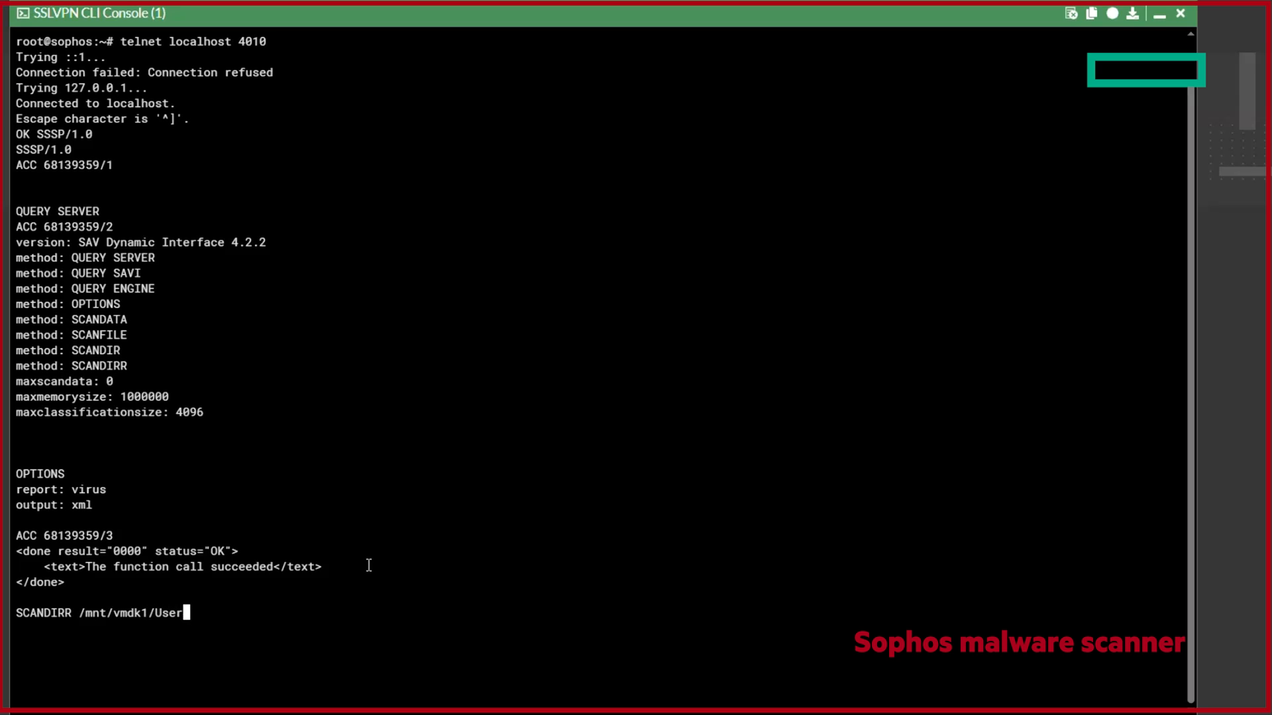
text(s/user)
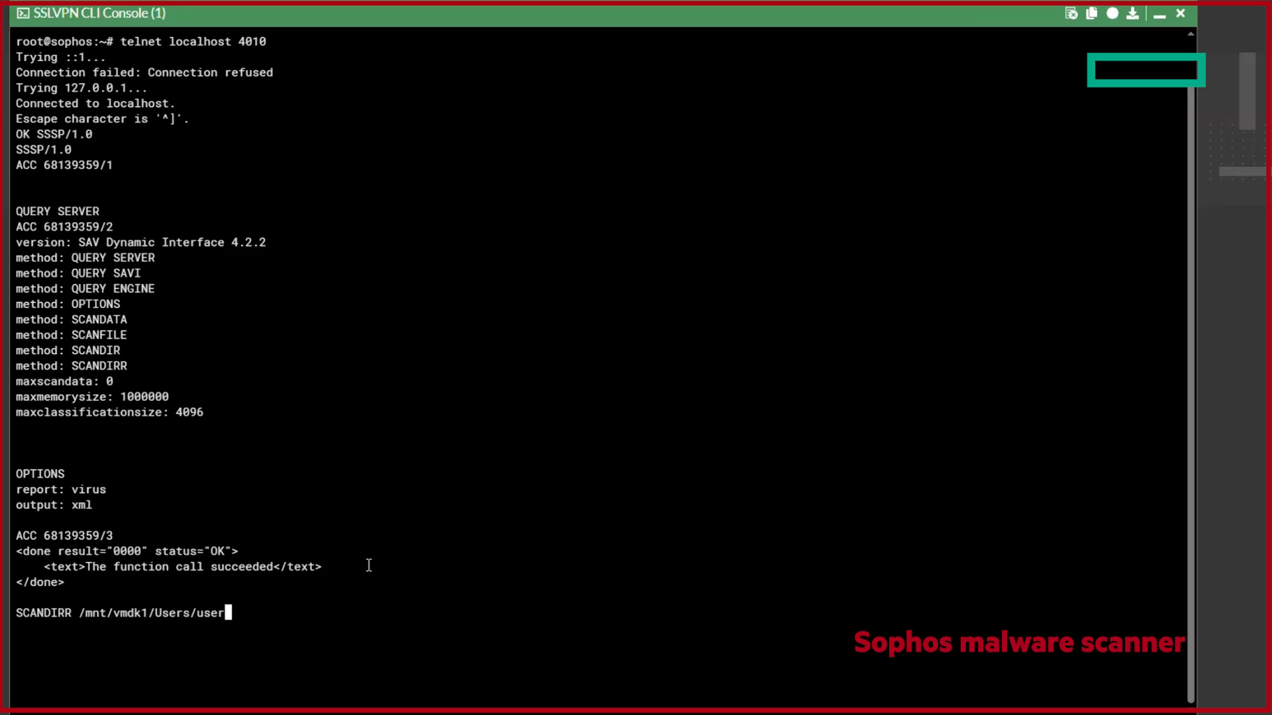
text(1/)
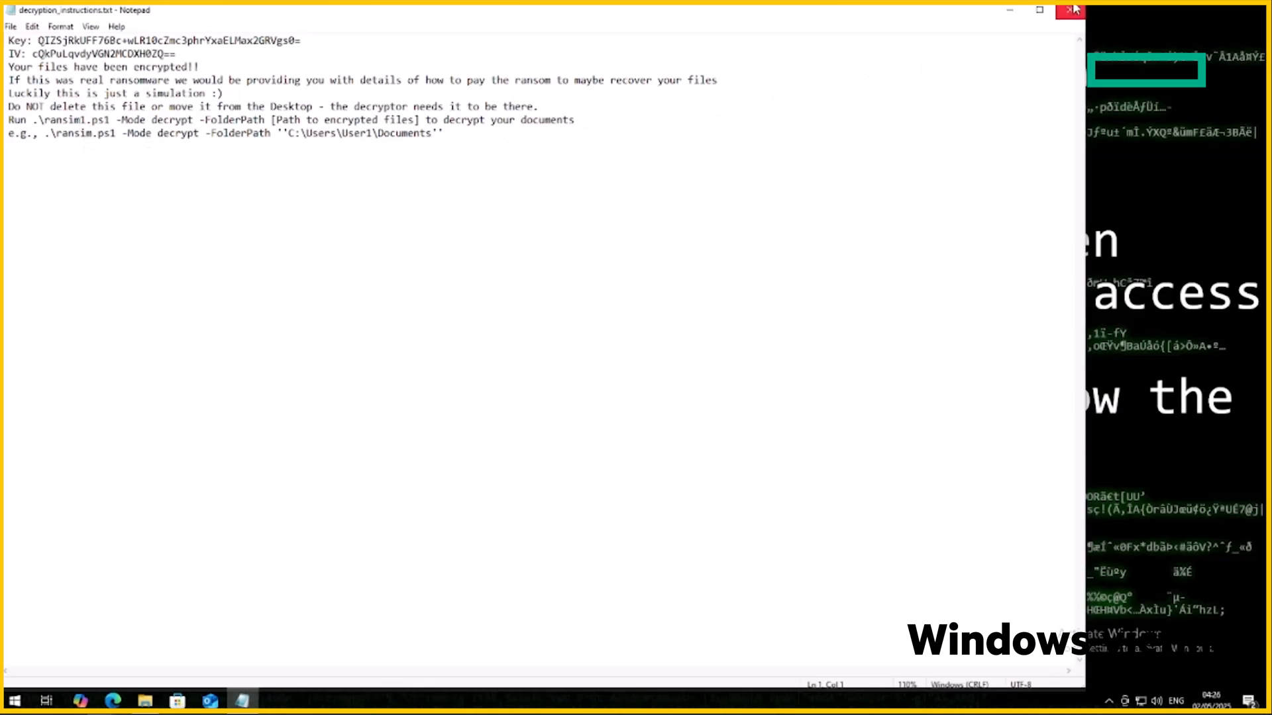
mouse_move(1073, 14)
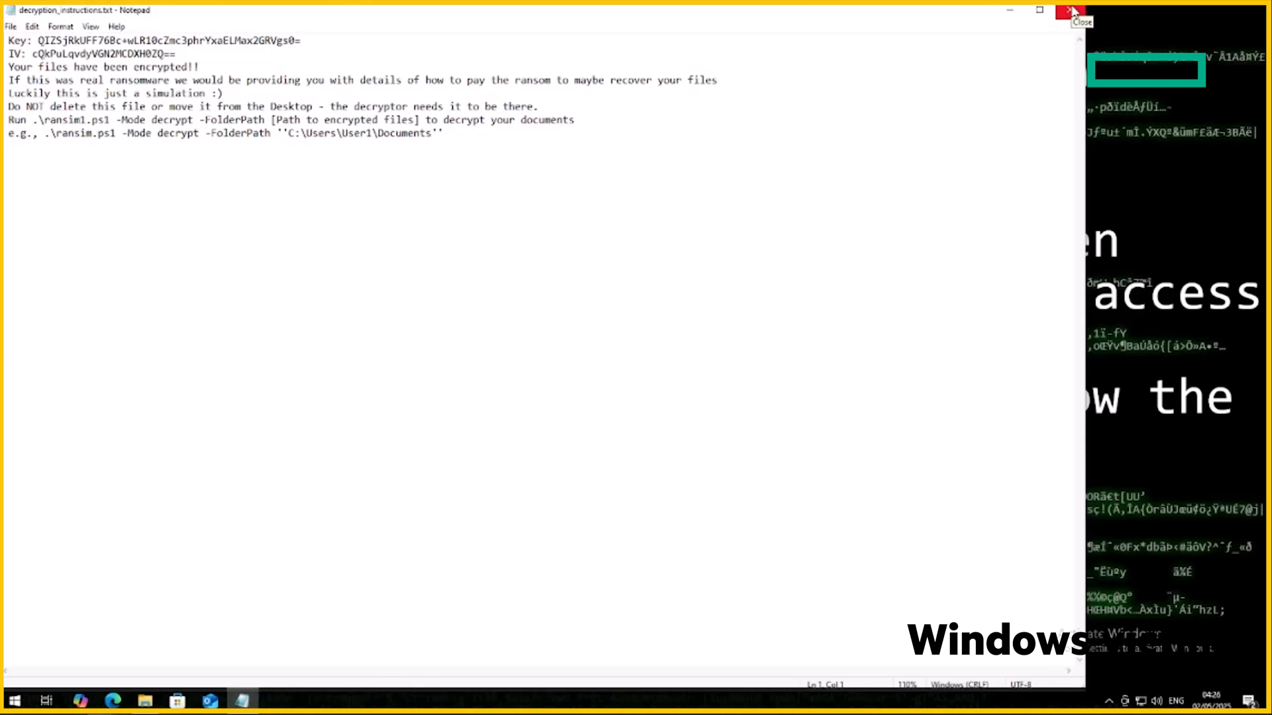
Step: Close the decryption_instructions.txt ransom note window in Notepad
click(1077, 16)
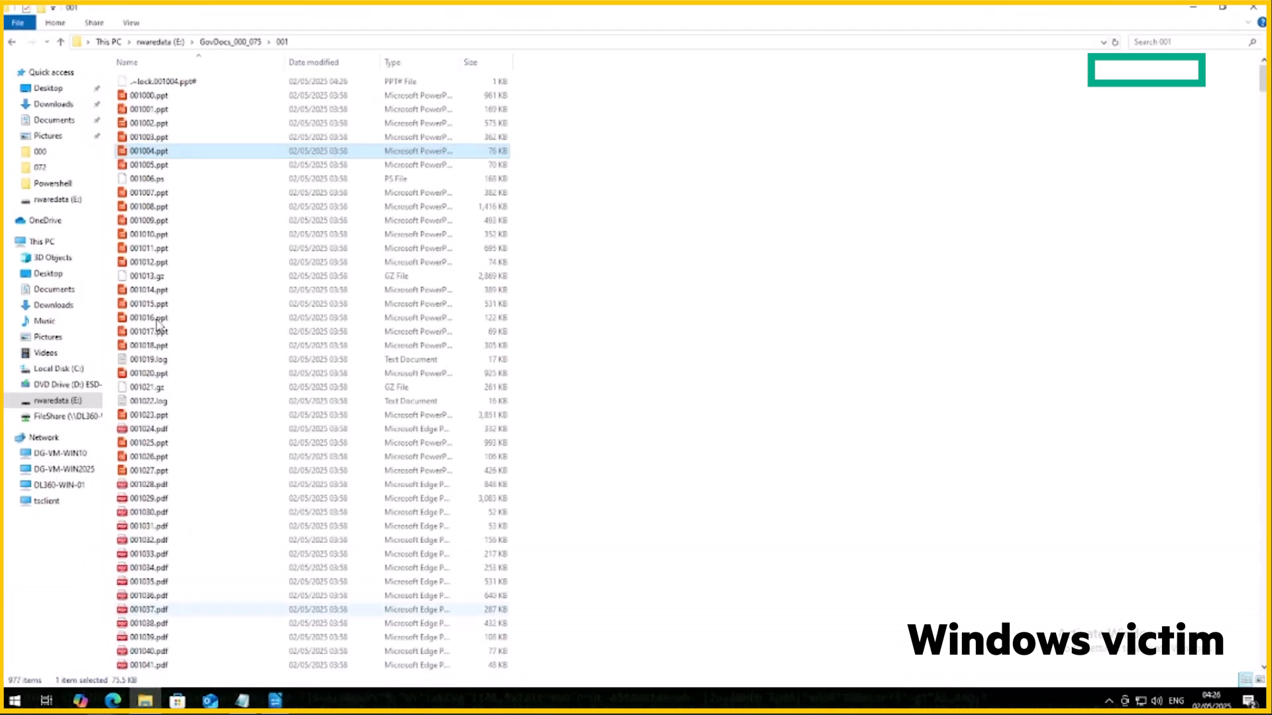
Step: Enter GovDocs folder 000 and select the file 000014.html
double_click(148, 400)
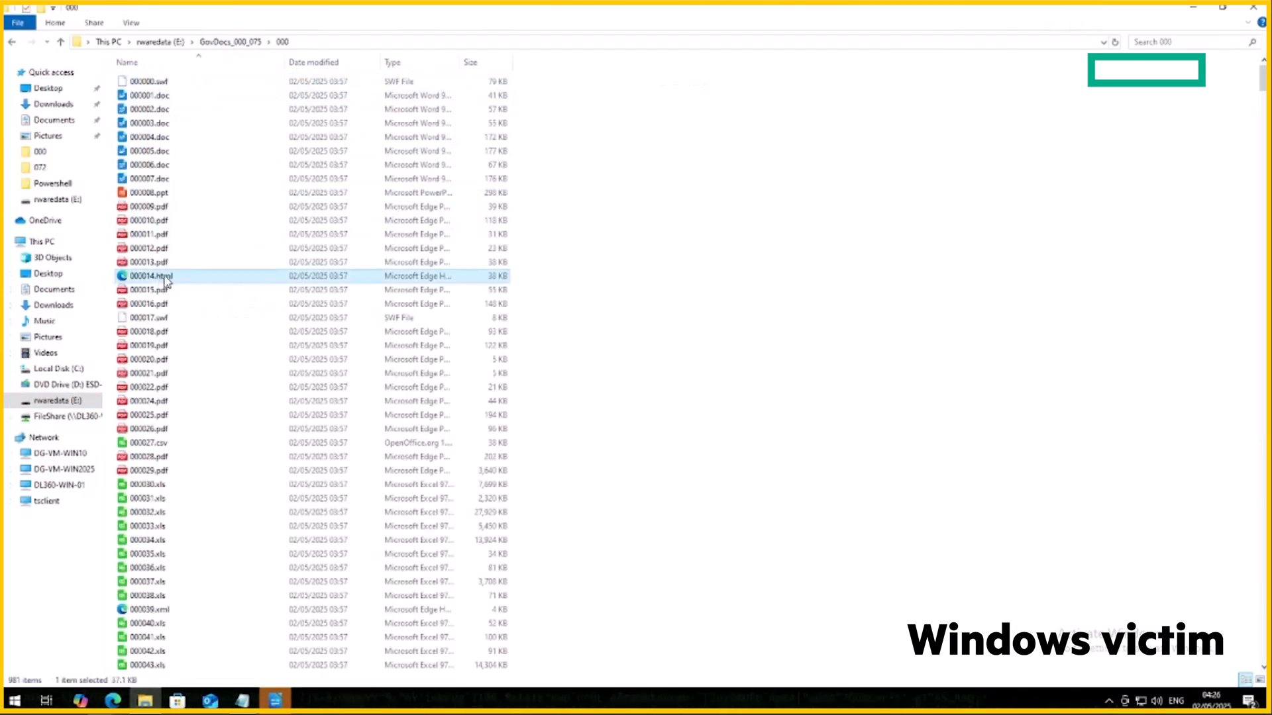
click(148, 609)
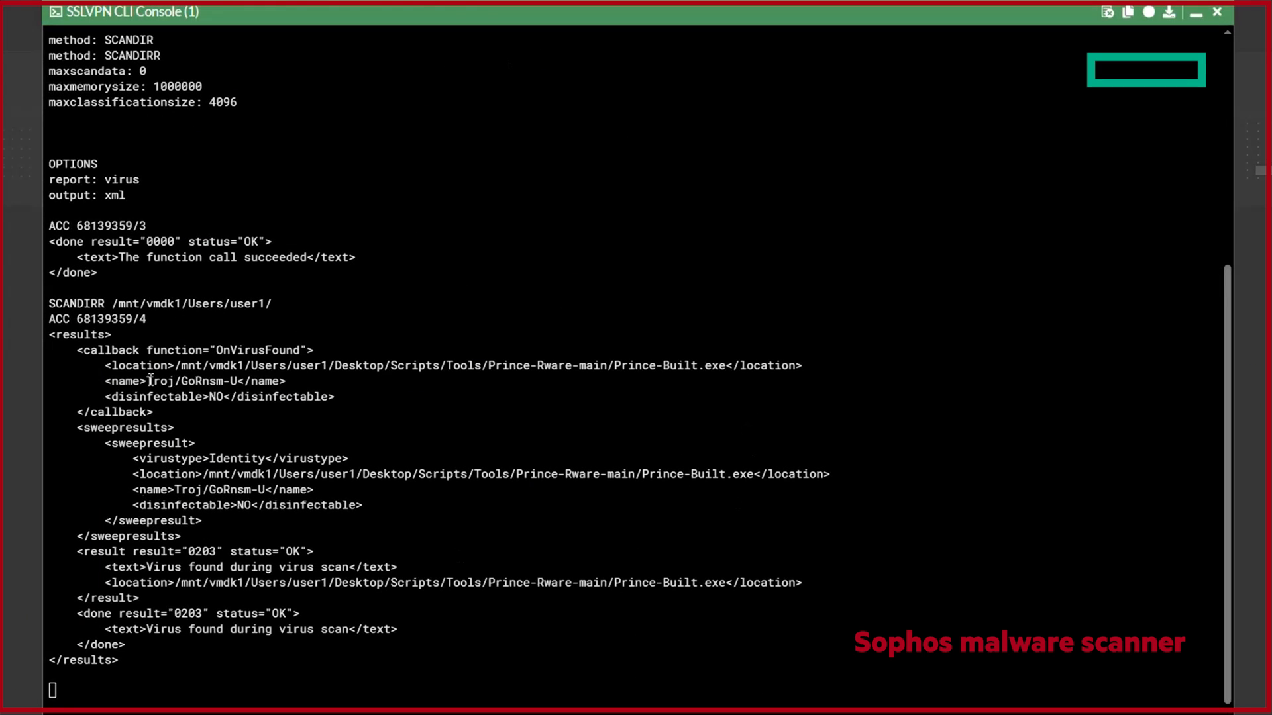
Step: List /mnt/vmdk1/Users/user1/Desktop/Scripts/Tools/Prince-Rware-main to confirm Prince-Built.exe is gone, then start telnet
drag(77, 350, 385, 404)
text(BYE)
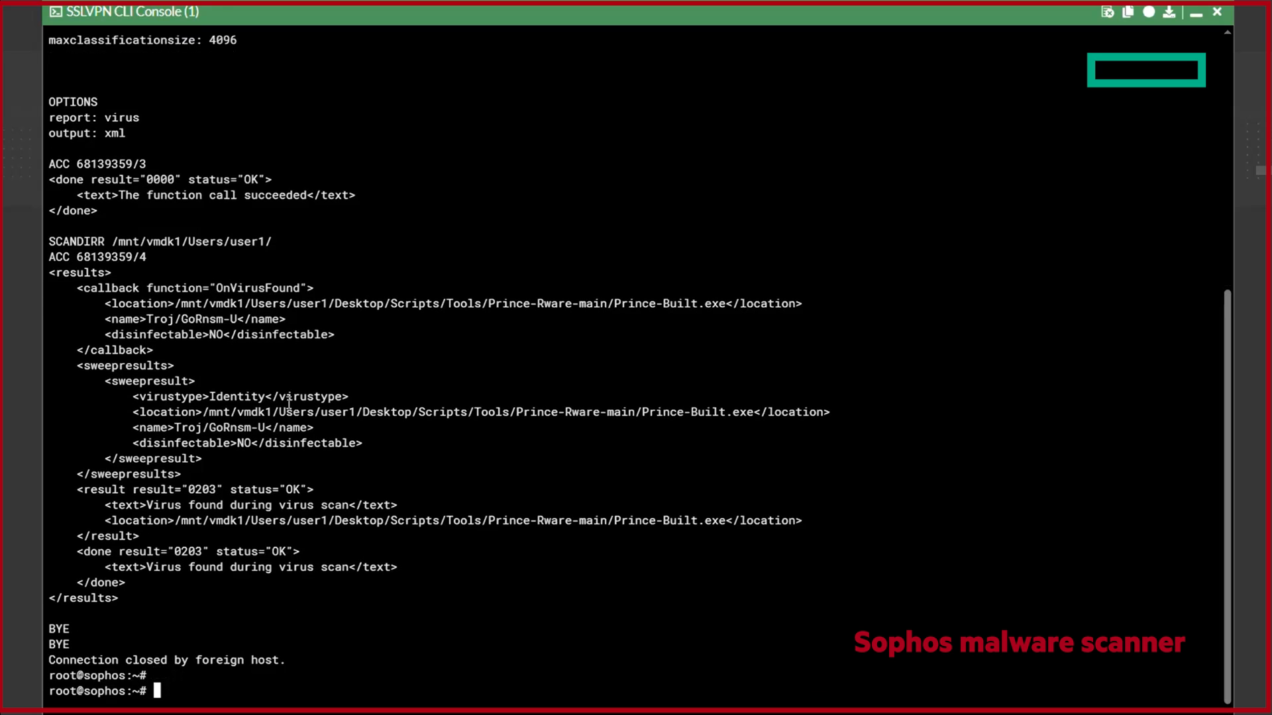
text(ls /mnt/)
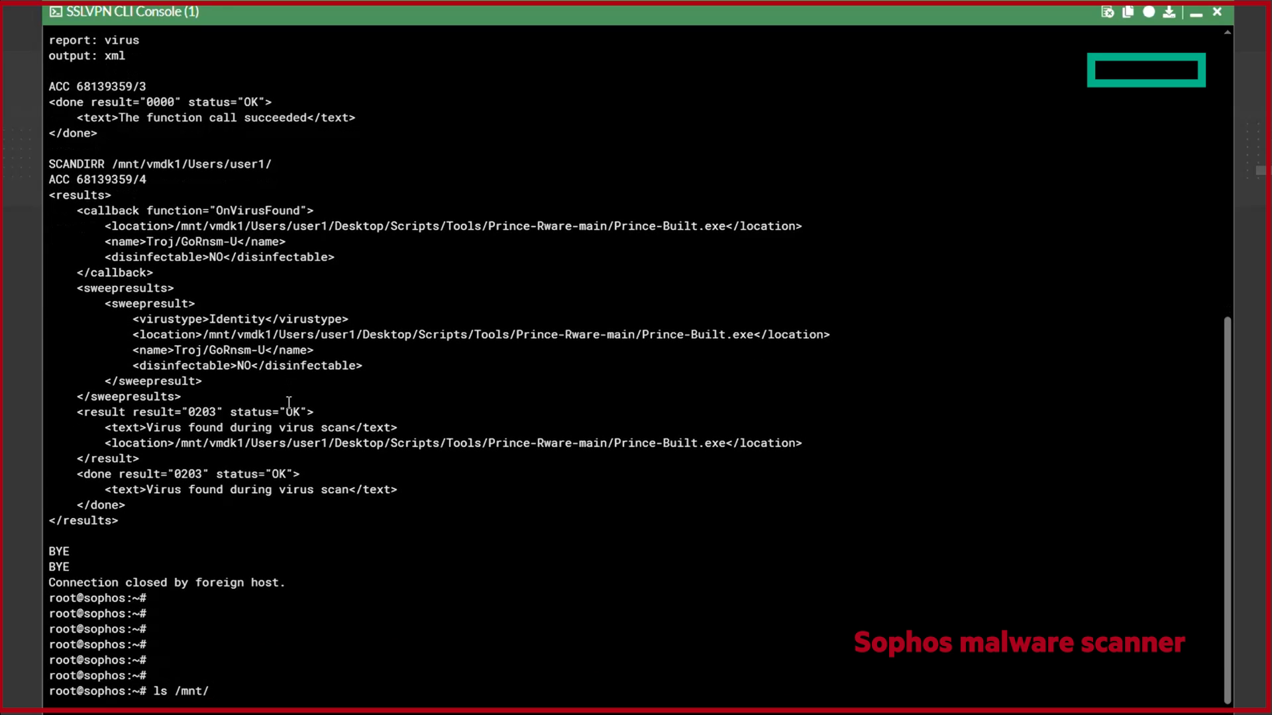
text(vmdk1/Users/use)
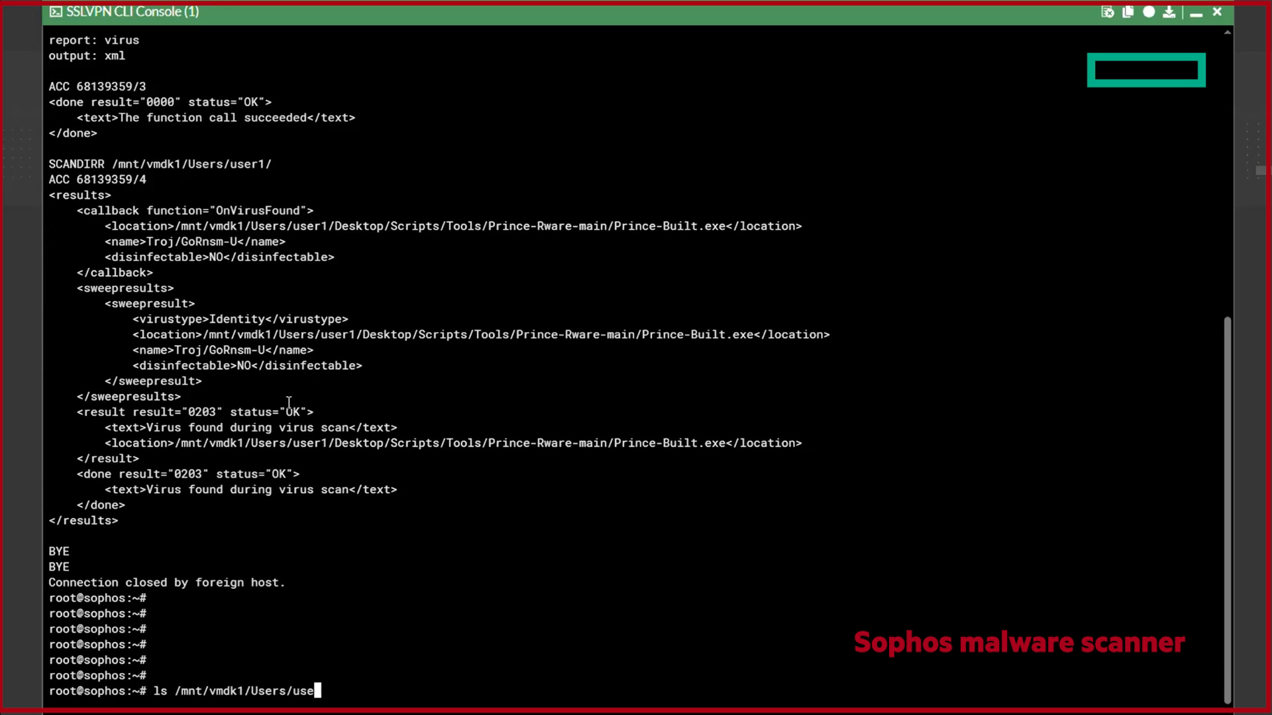
text(r1/Desktop/Scripts/Tools/)
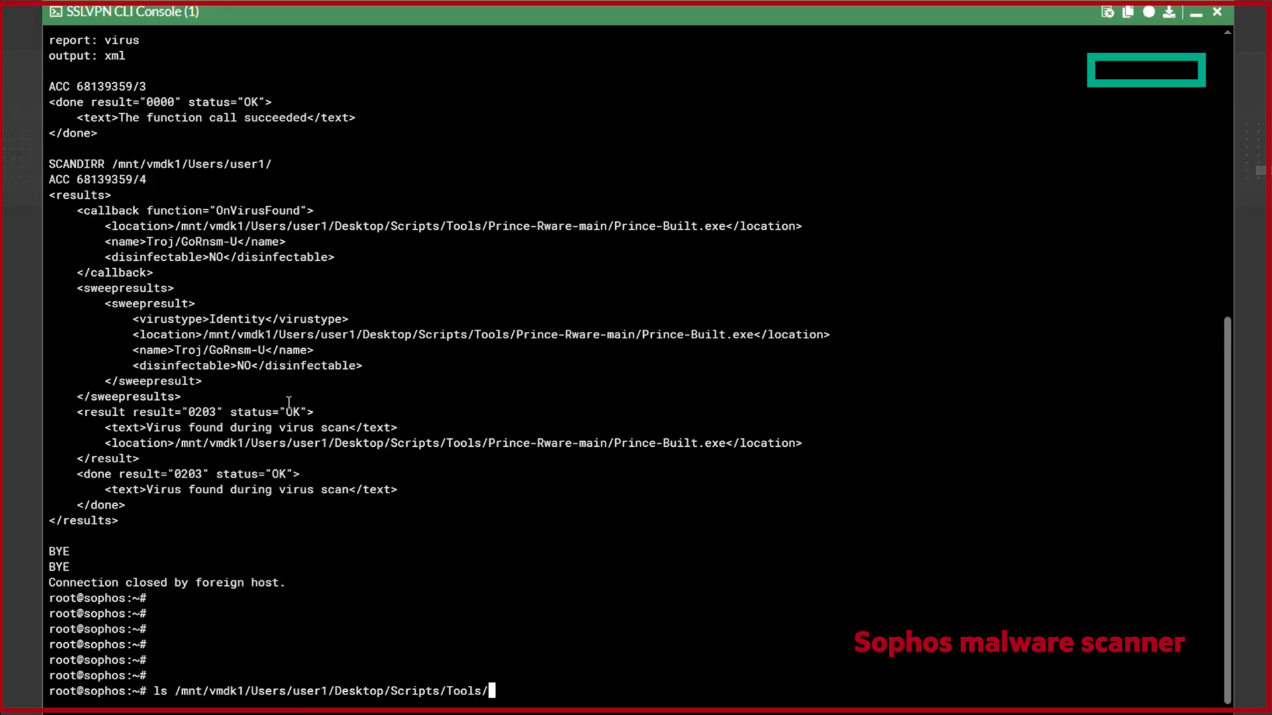
text(Prince-Rware-main)
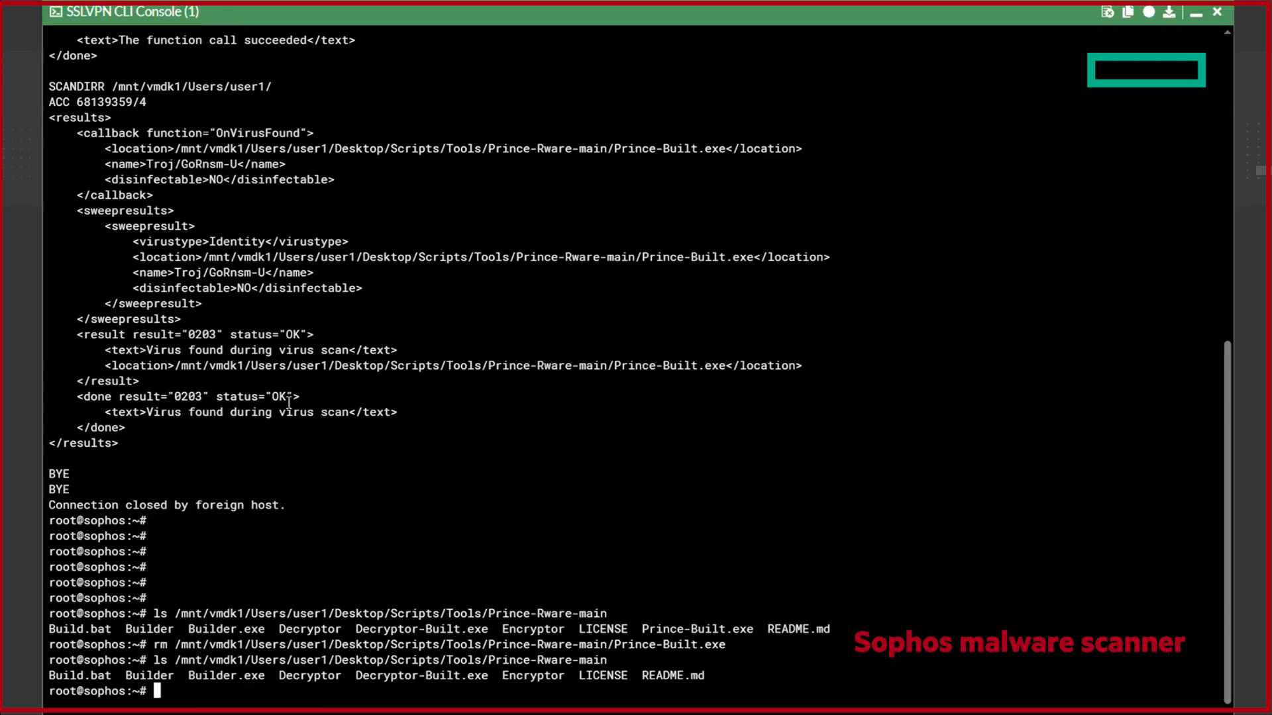
text(telnet localhost 4010)
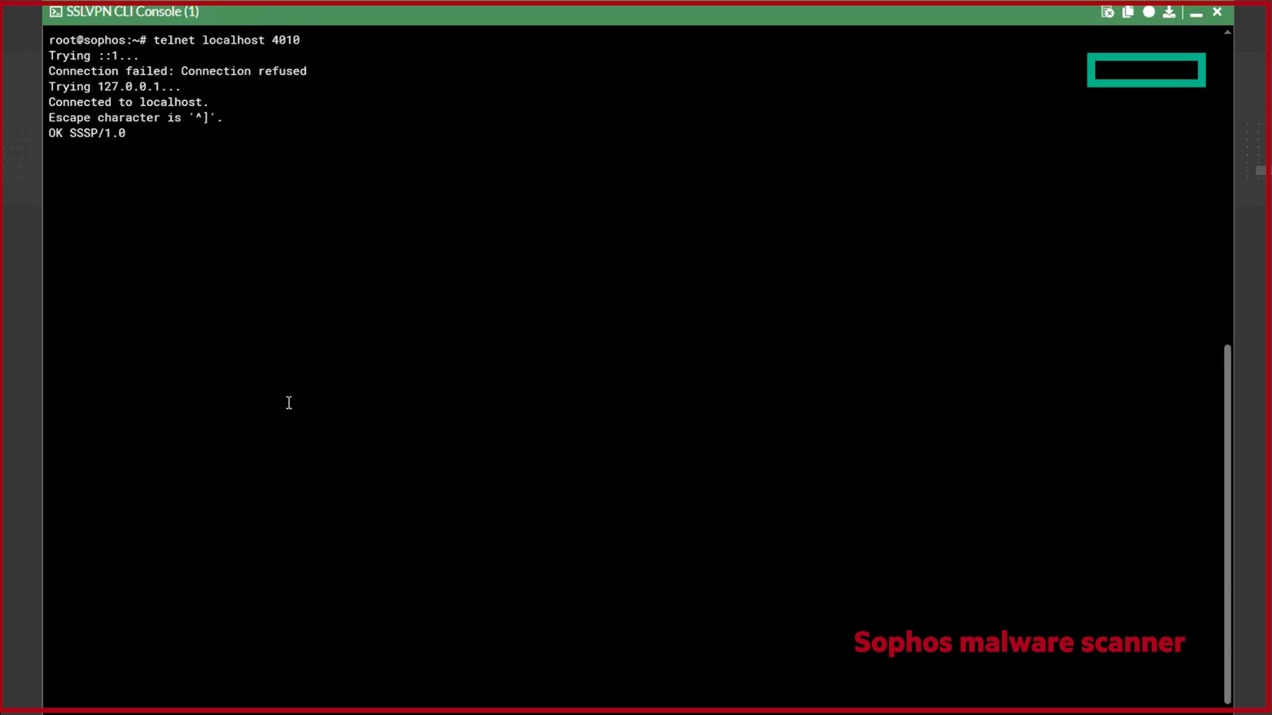
Step: Send SSSP/1.0 and run SCANDIRR on /mnt/vmdk1/Users/user1/Desktop for a clean 0000 result
text(SSSP/1.0)
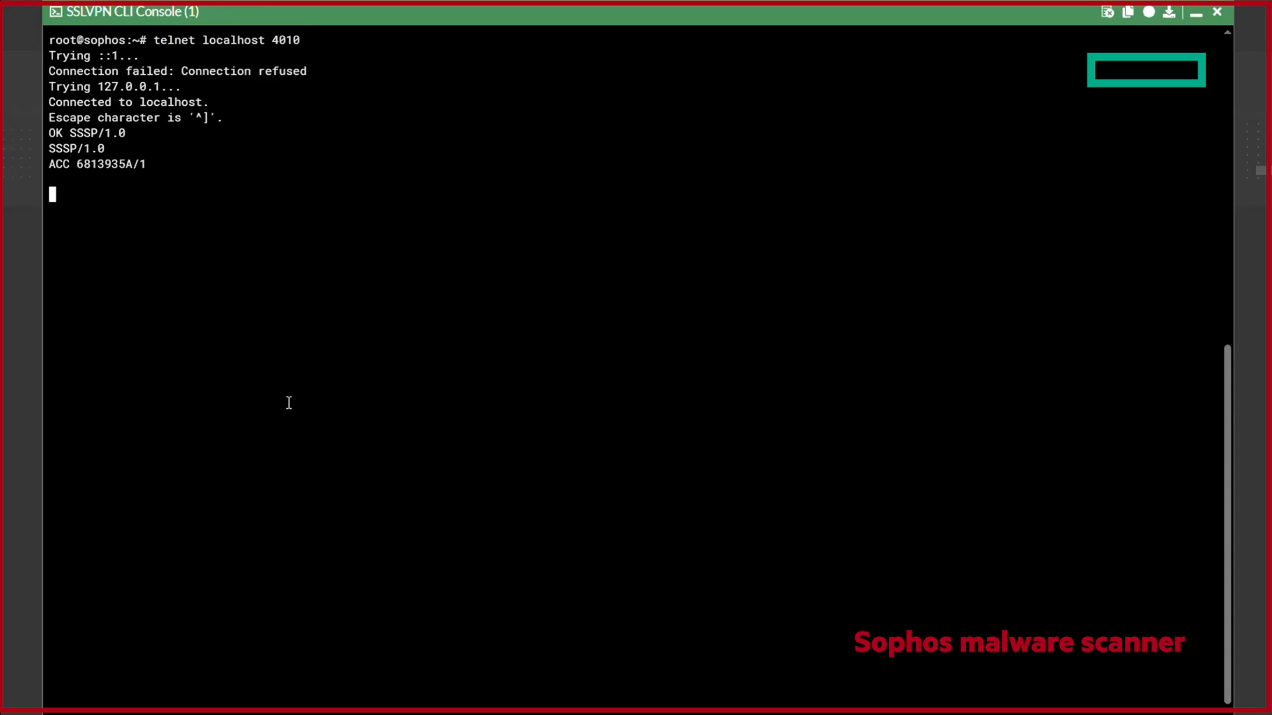
text(SCANDIRR /mnt/vmkd1)
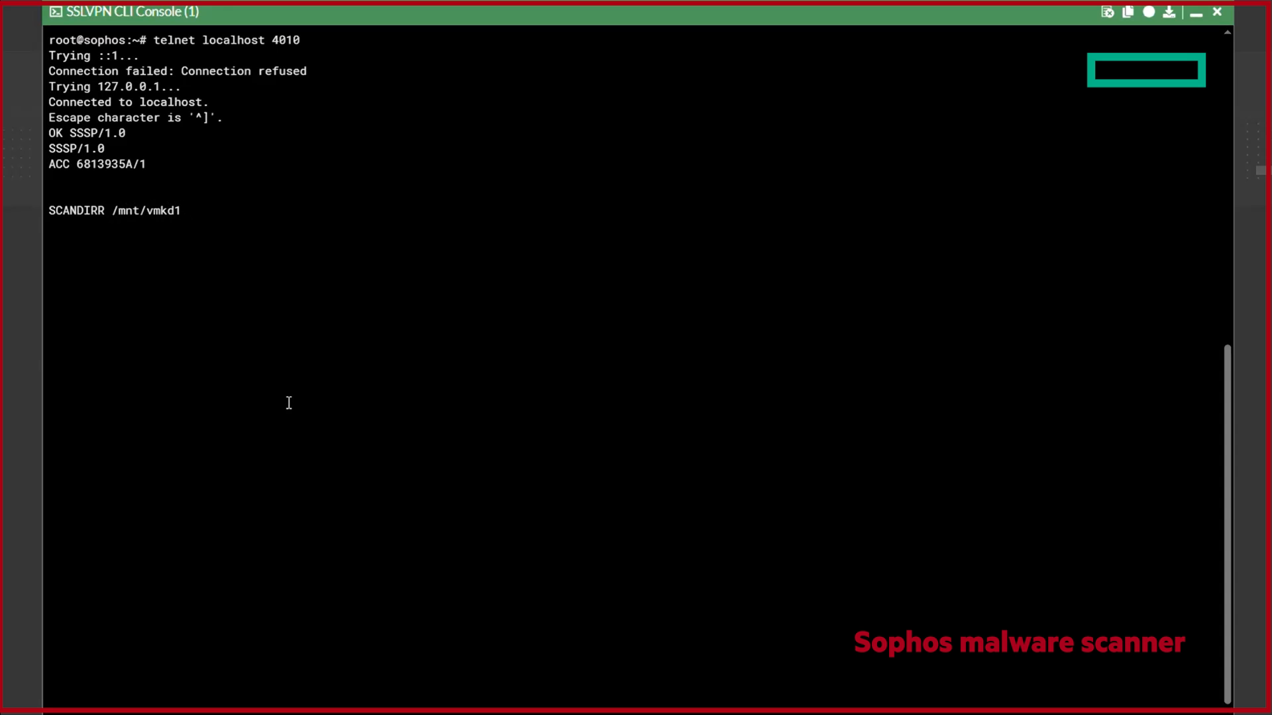
text(Users/)
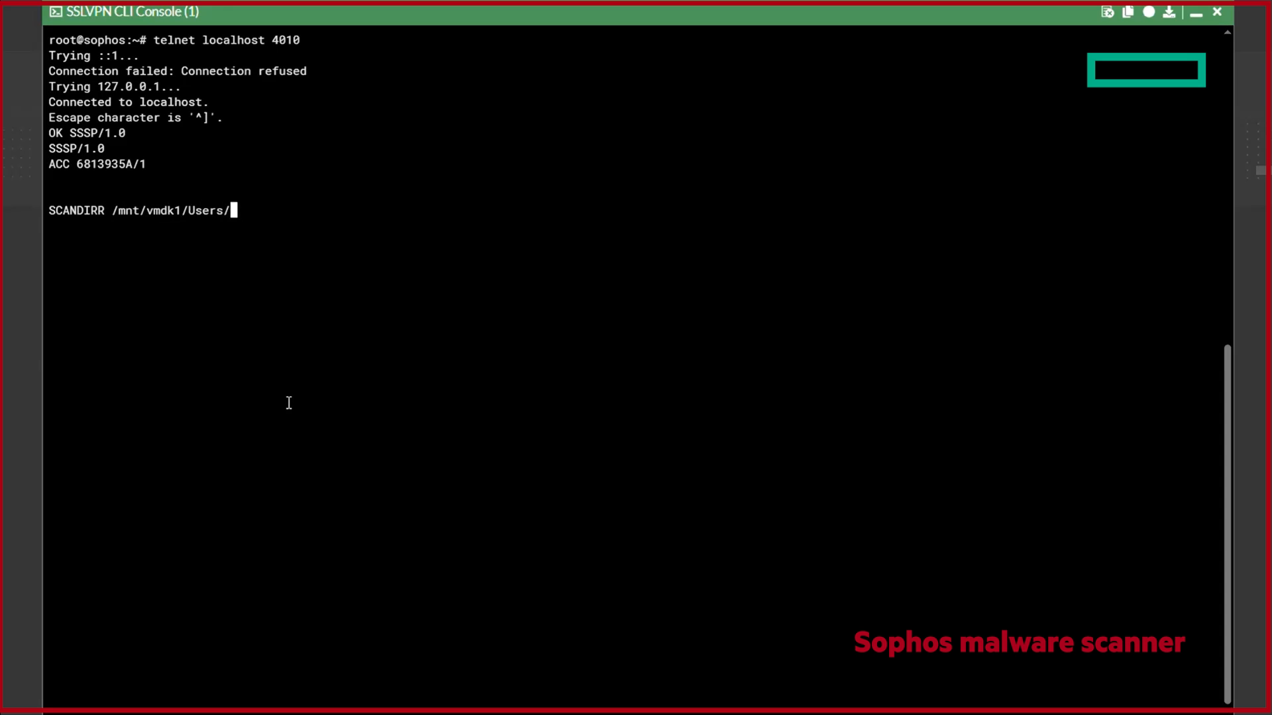
text(user1/Desktop)
text(BYE)
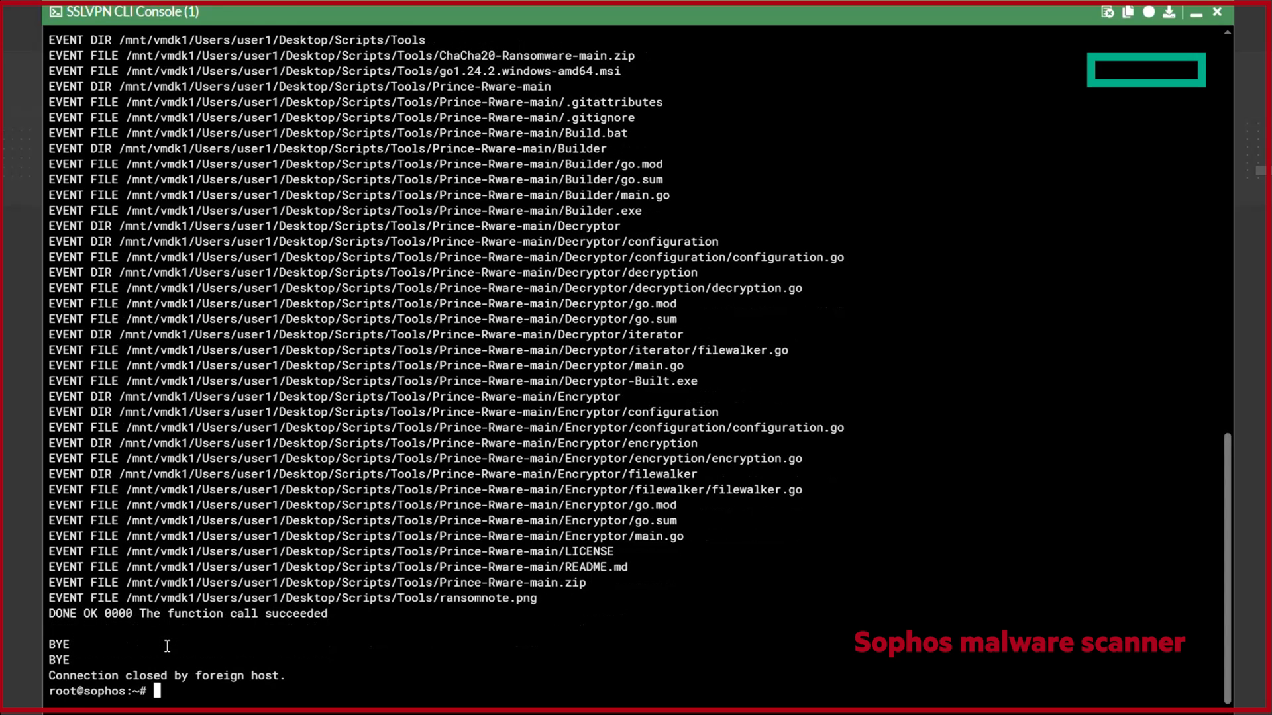
mouse_move(260, 492)
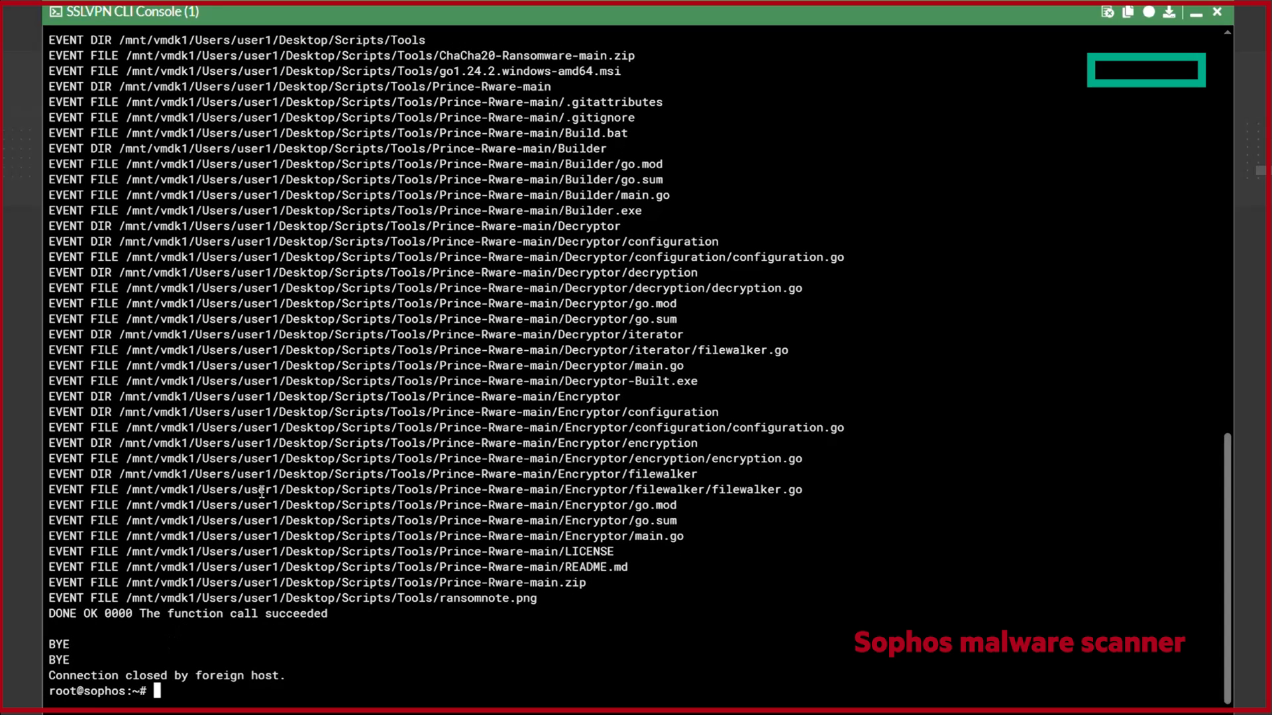
mouse_move(370, 350)
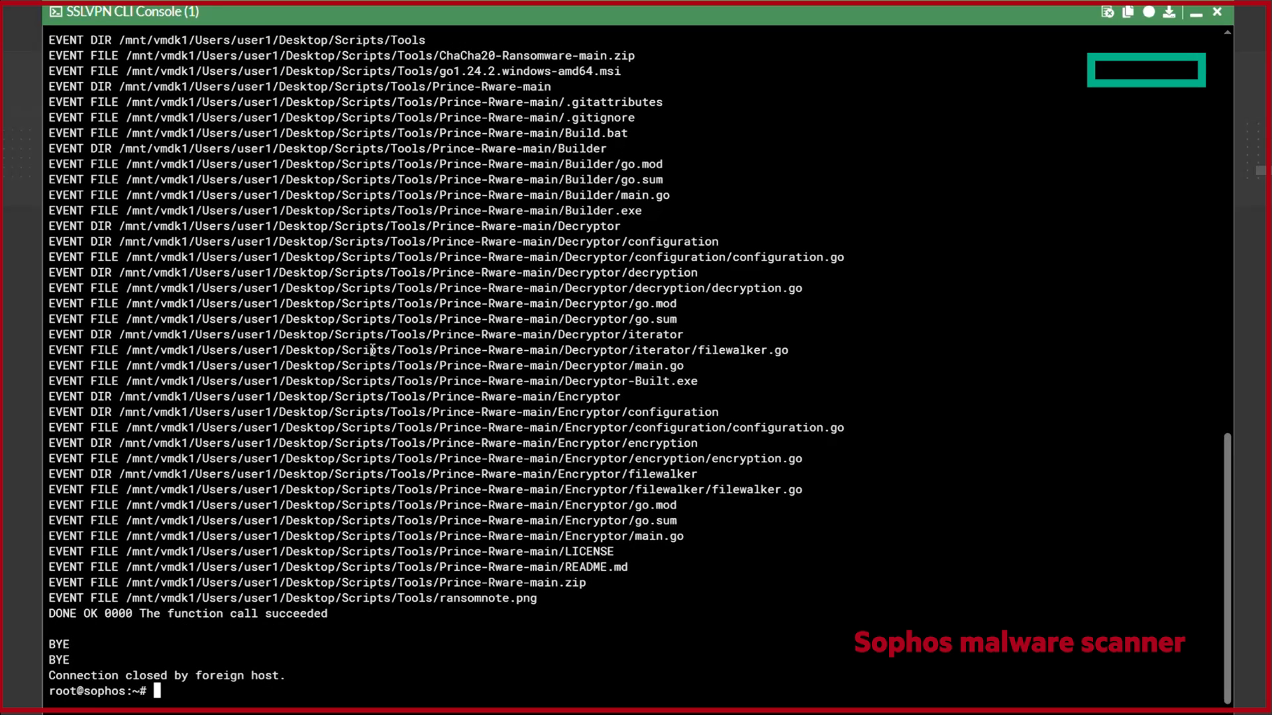